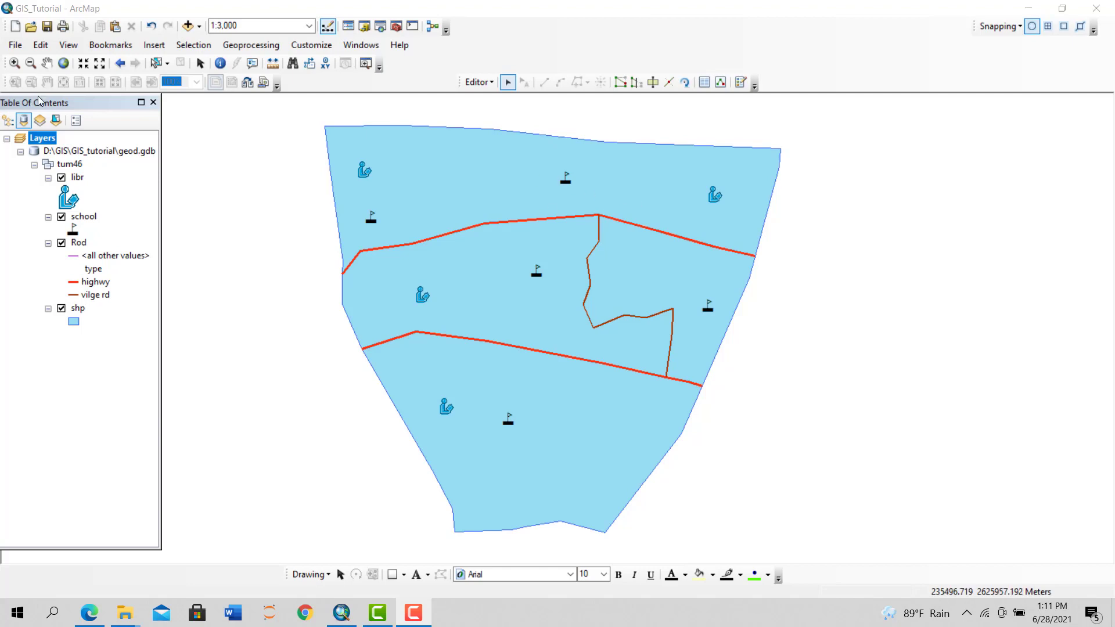
Launch the Buffer (Analysis) tool from a search for 'buffer'
left_click(552, 330)
type("buffer")
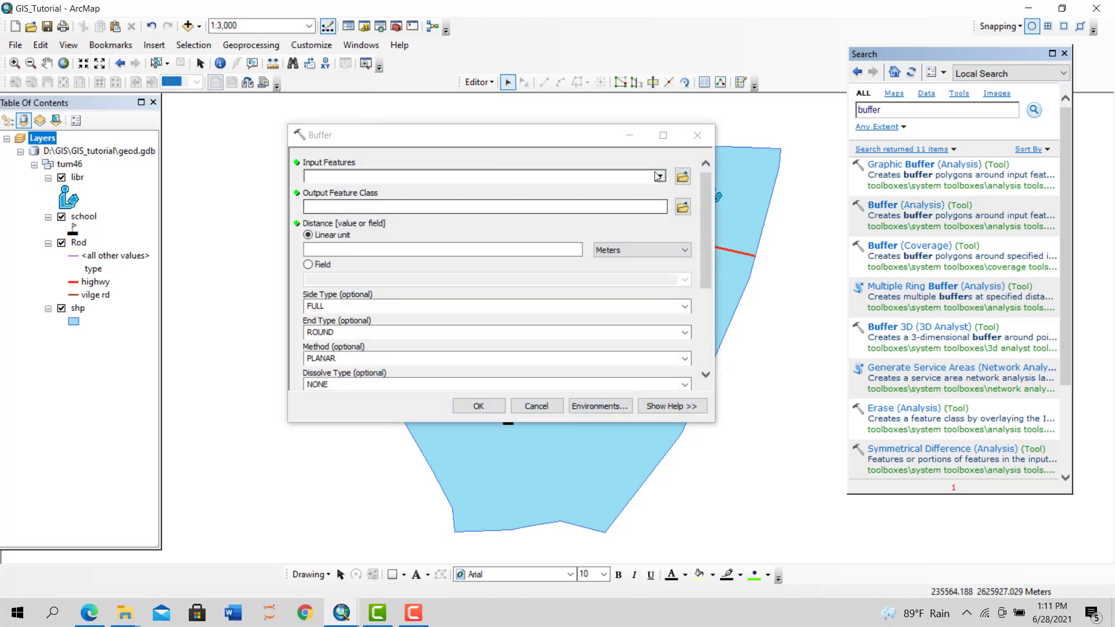
Buffer the Rod layer by 30 meters, output 'buffer' in New File Geodatabase
left_click(659, 176)
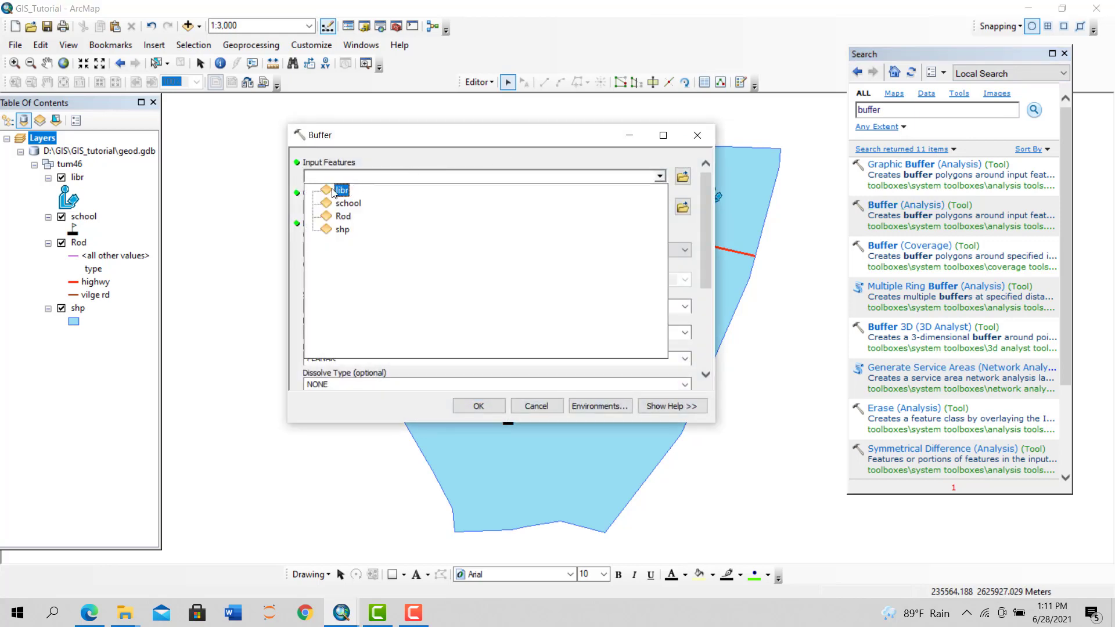
left_click(344, 216)
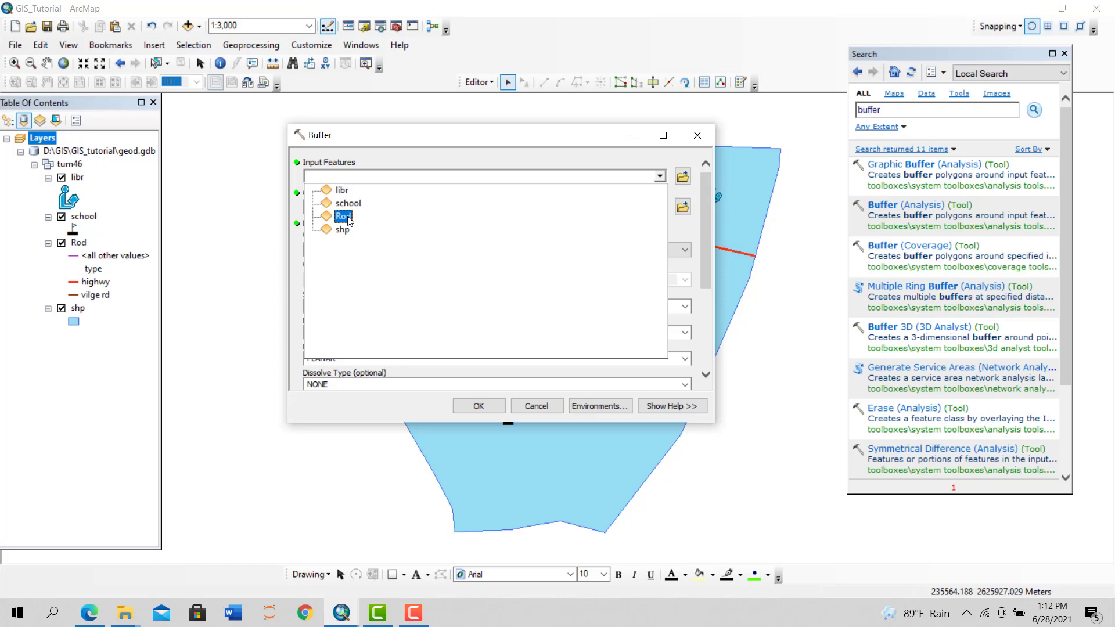
mouse_move(349, 218)
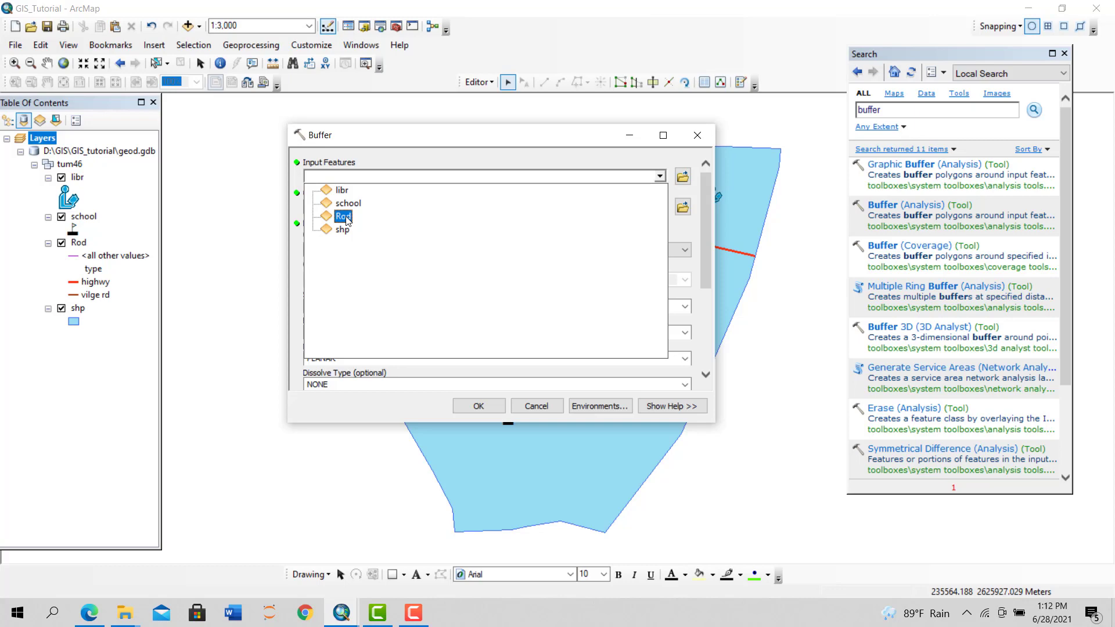
left_click(343, 216)
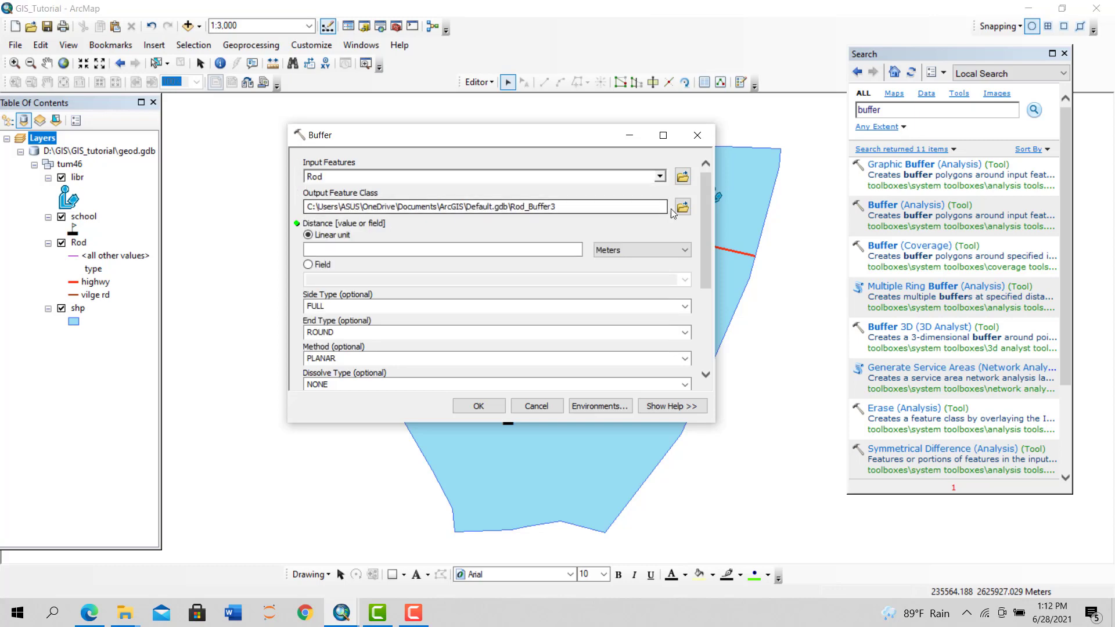
left_click(682, 206)
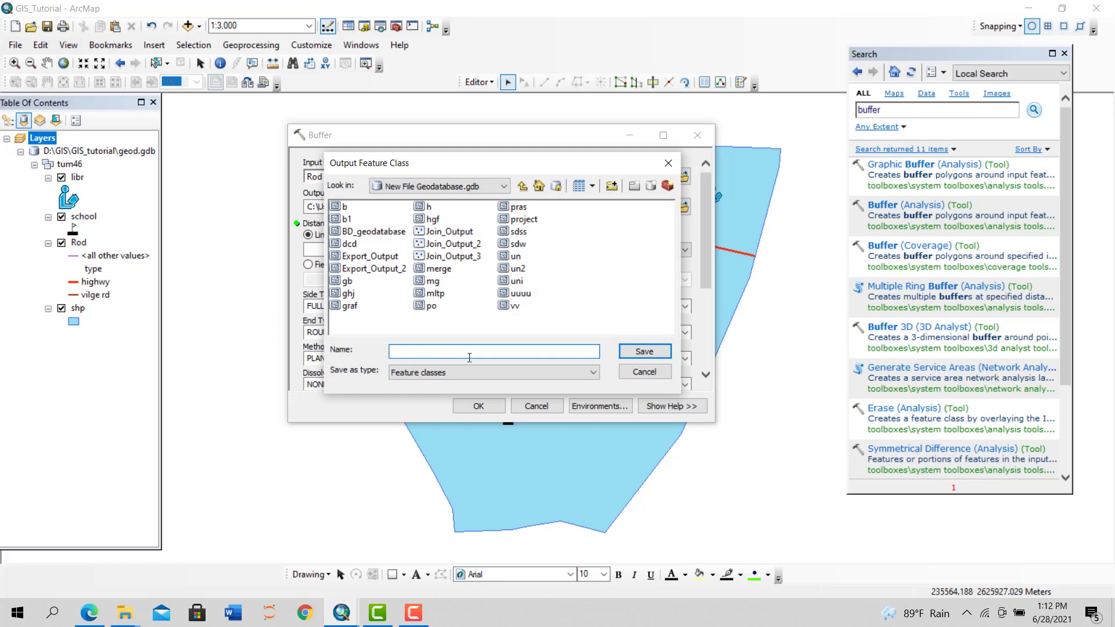
type("b")
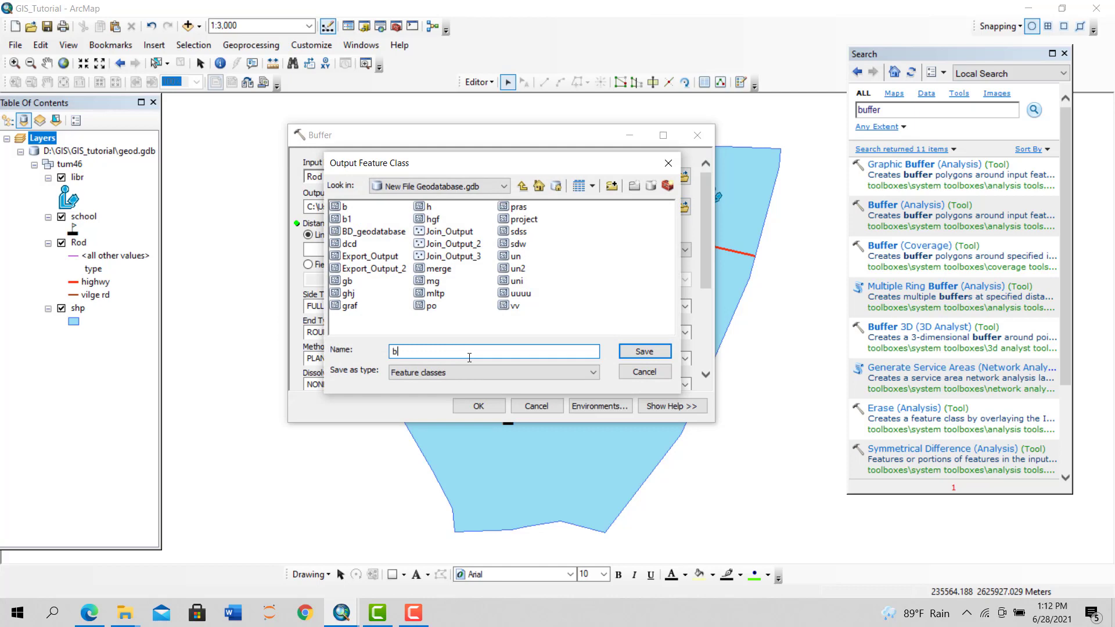
type("uffer")
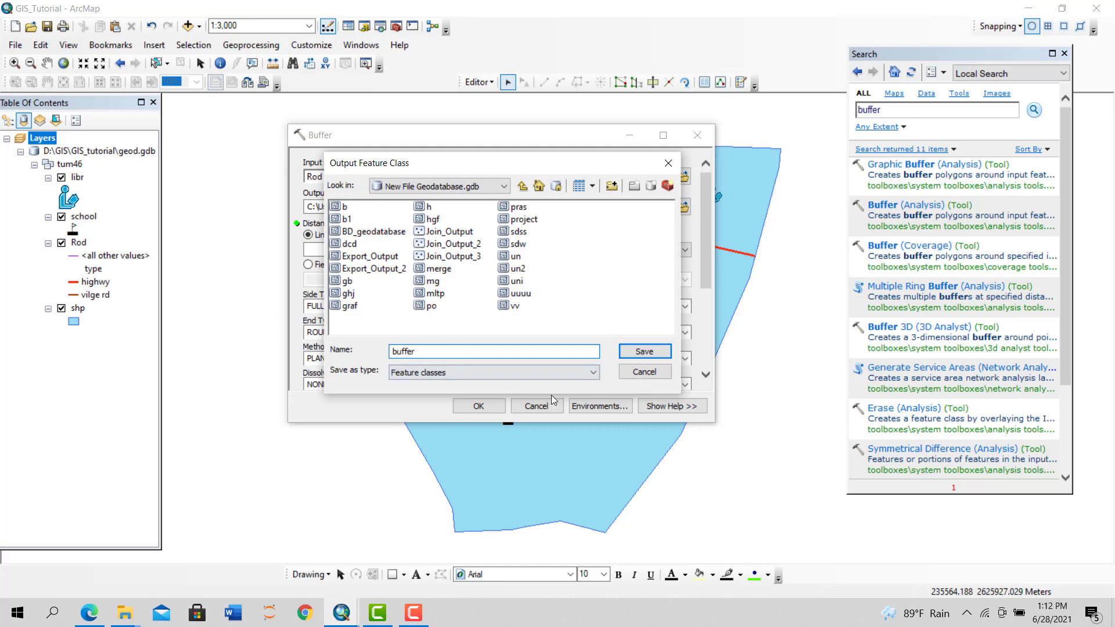
left_click(643, 351)
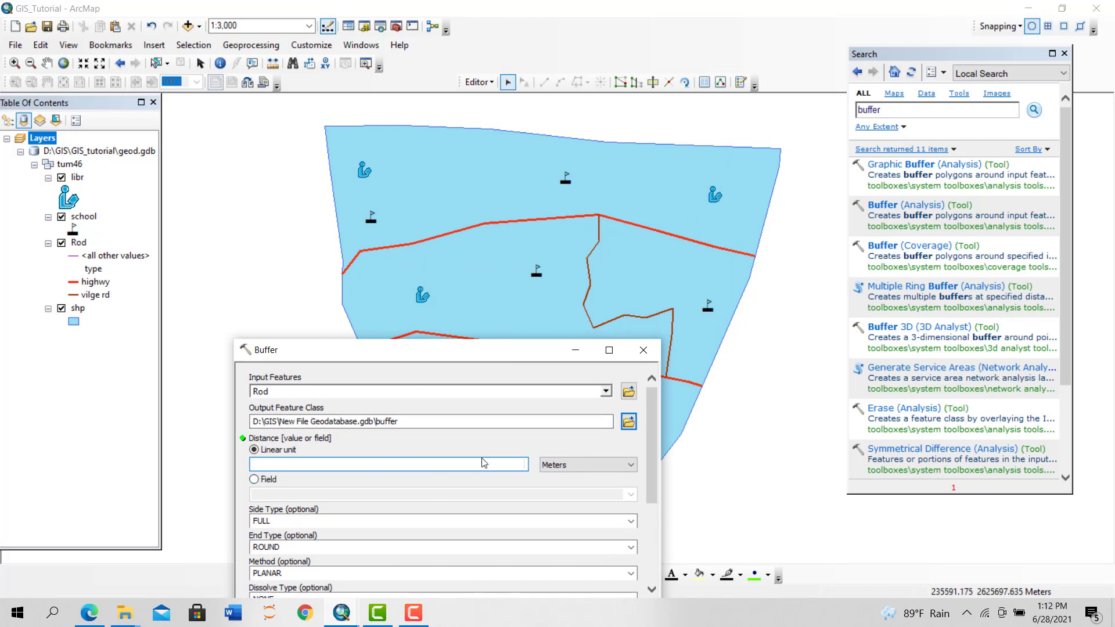
type("30")
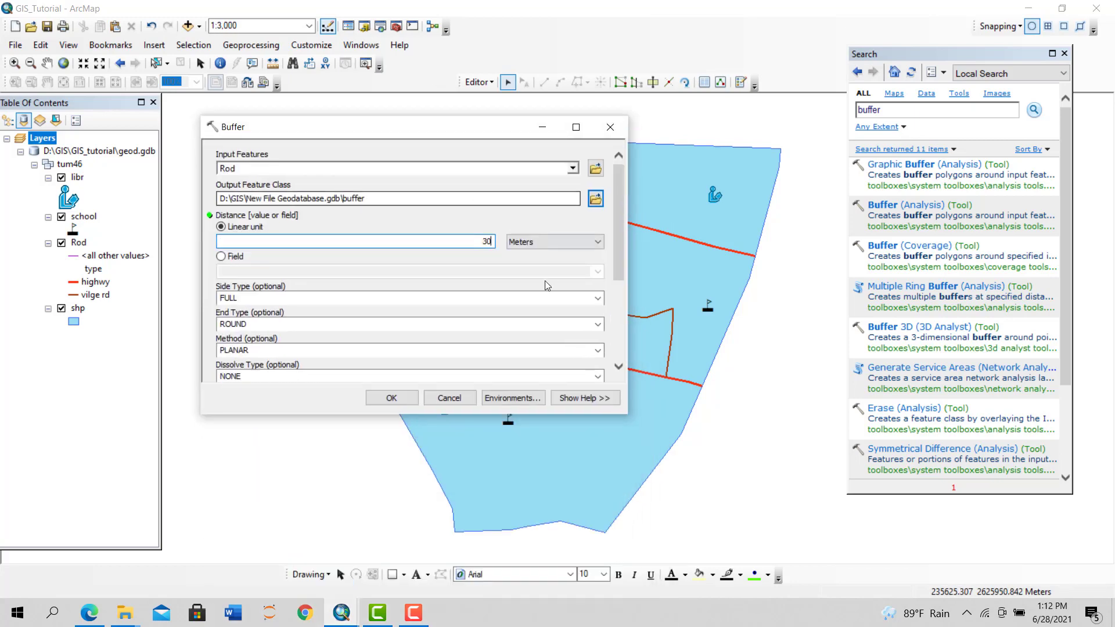
Run the 30-meter Rod buffer, dismiss the completion message, and start removing the result
left_click(391, 398)
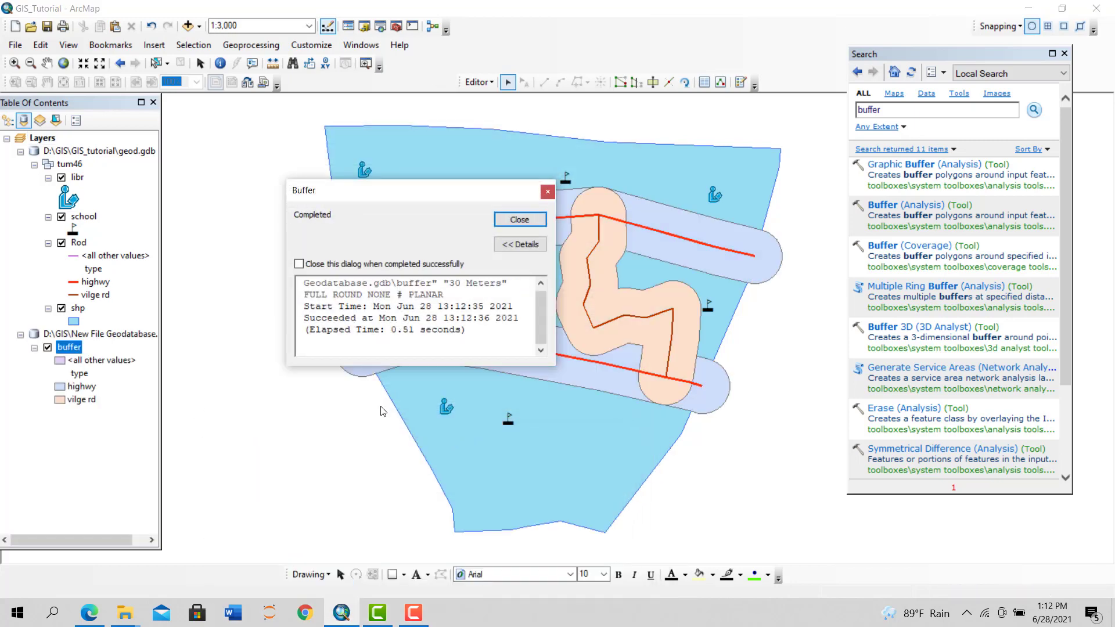
left_click(520, 219)
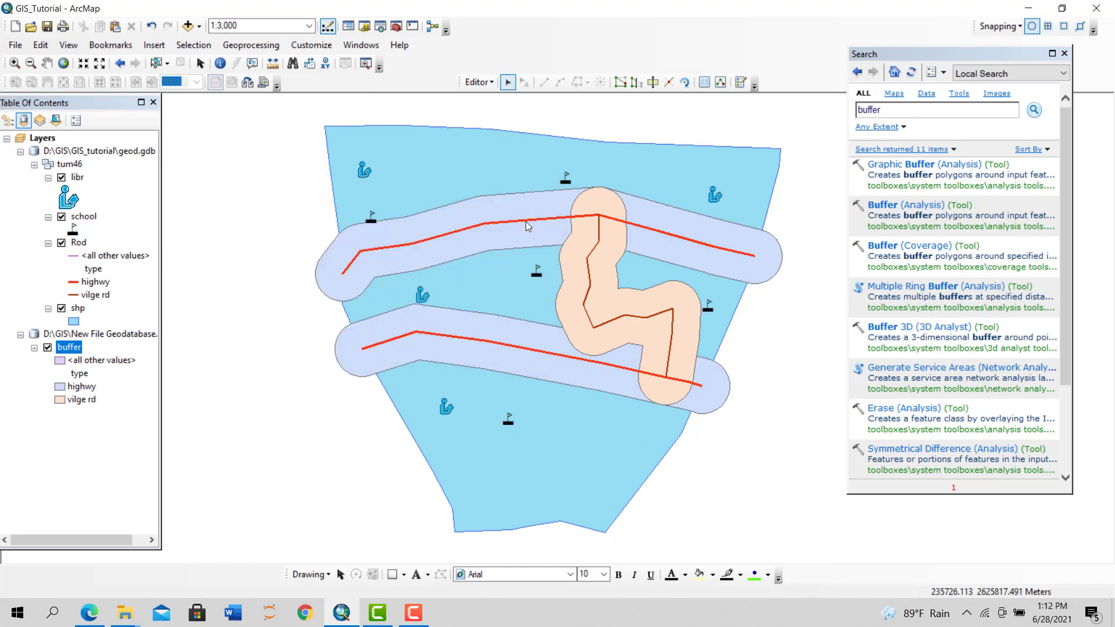
mouse_move(438, 260)
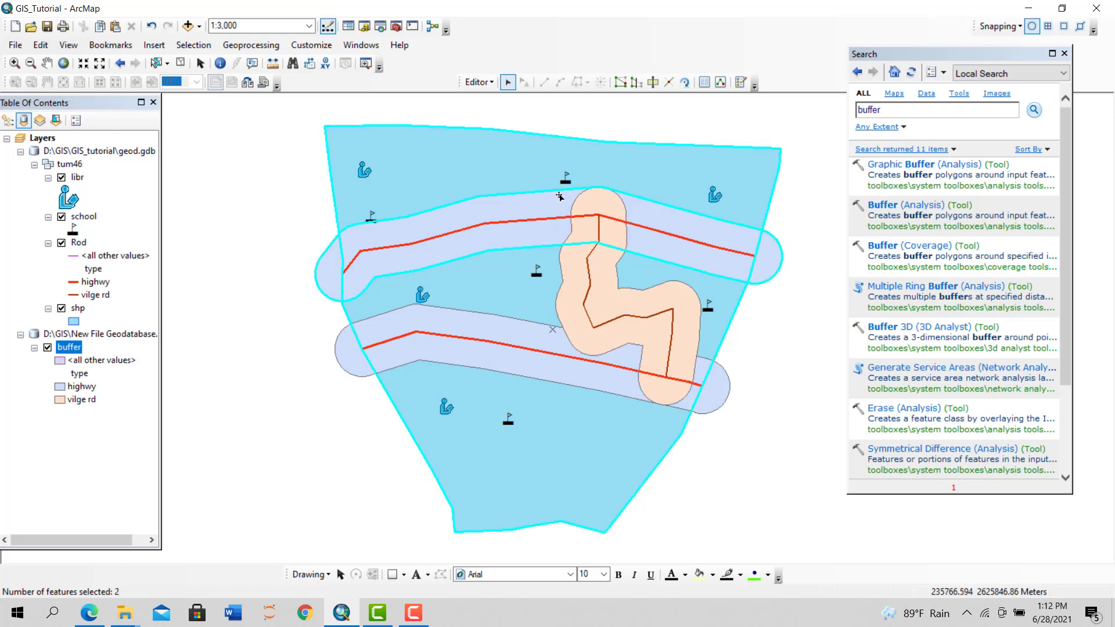
mouse_move(573, 349)
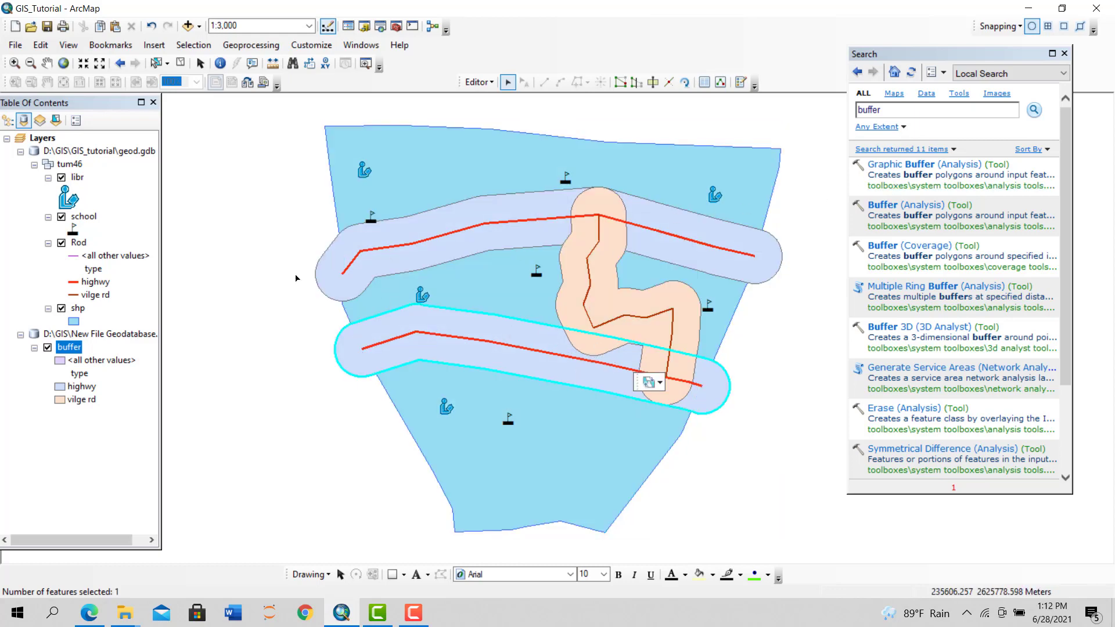
right_click(68, 347)
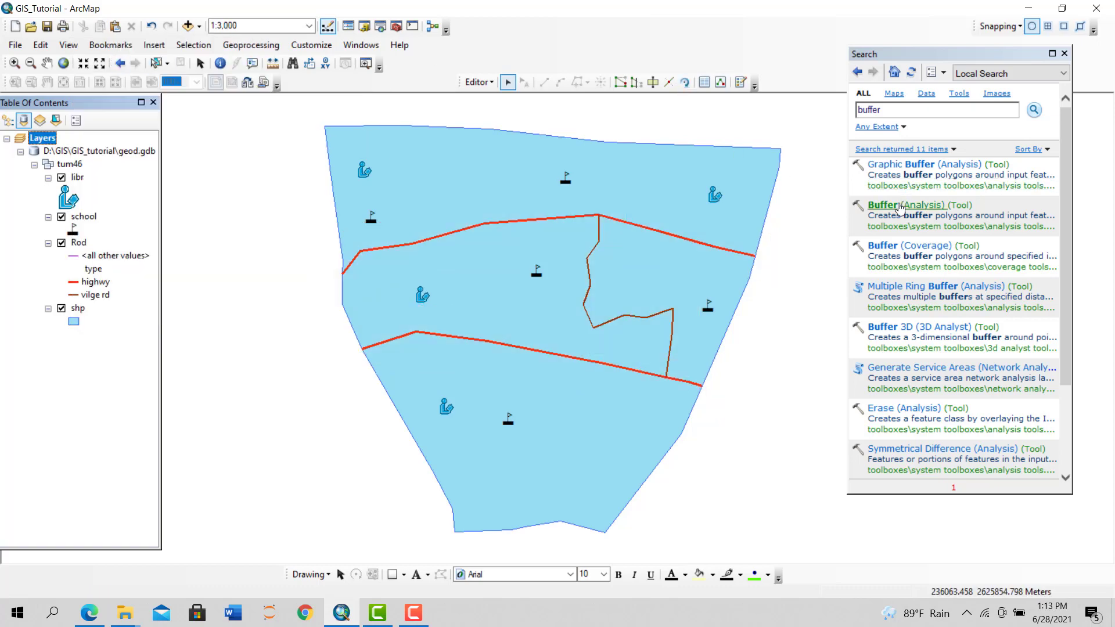
Buffer Rod by 30 meters into 'cfntjuuj5y' with Dissolve Type ALL
left_click(907, 205)
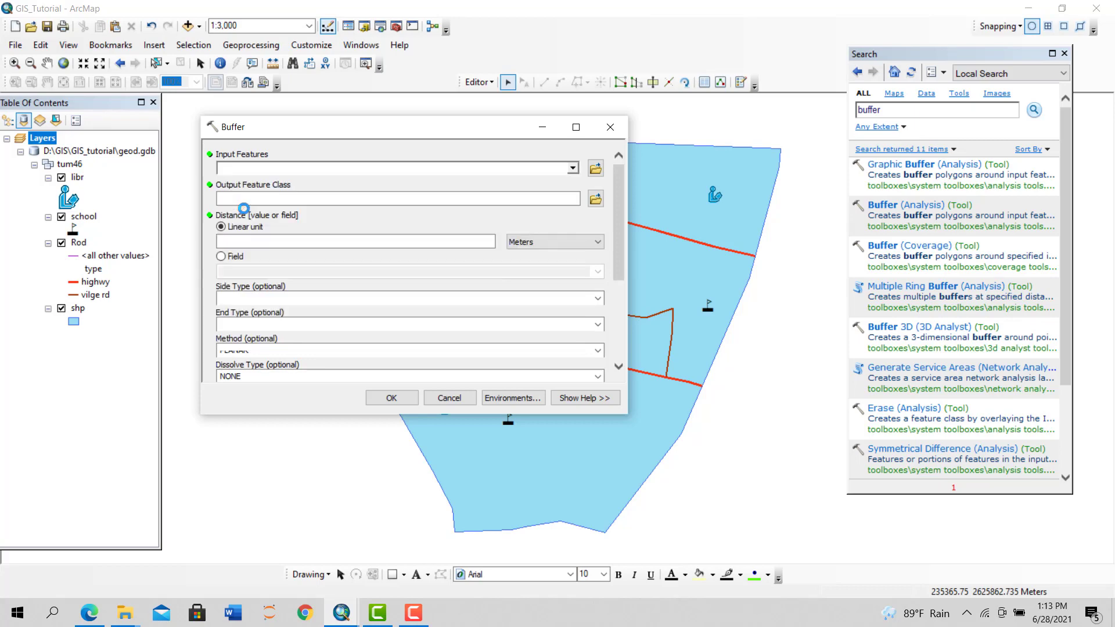
left_click(595, 199)
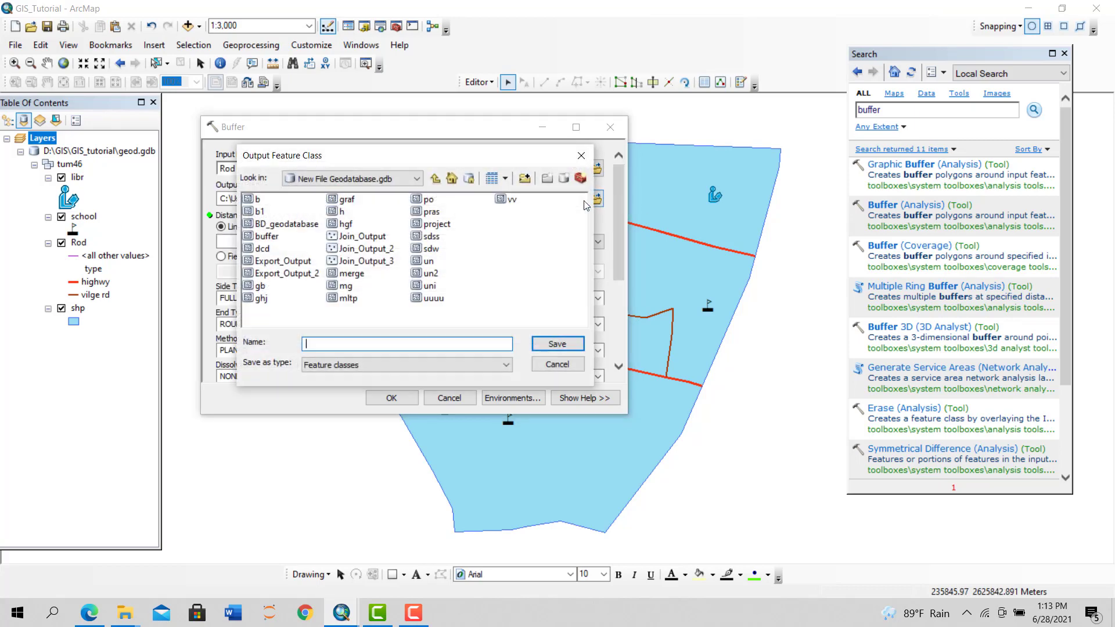
type("cfntjuuj5y")
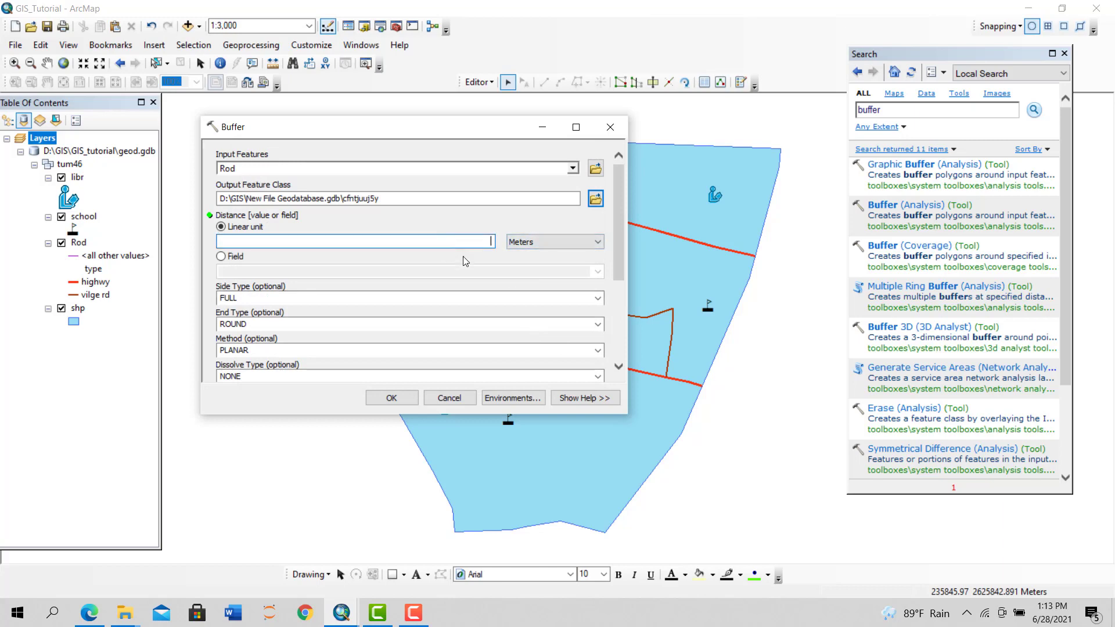
type("30")
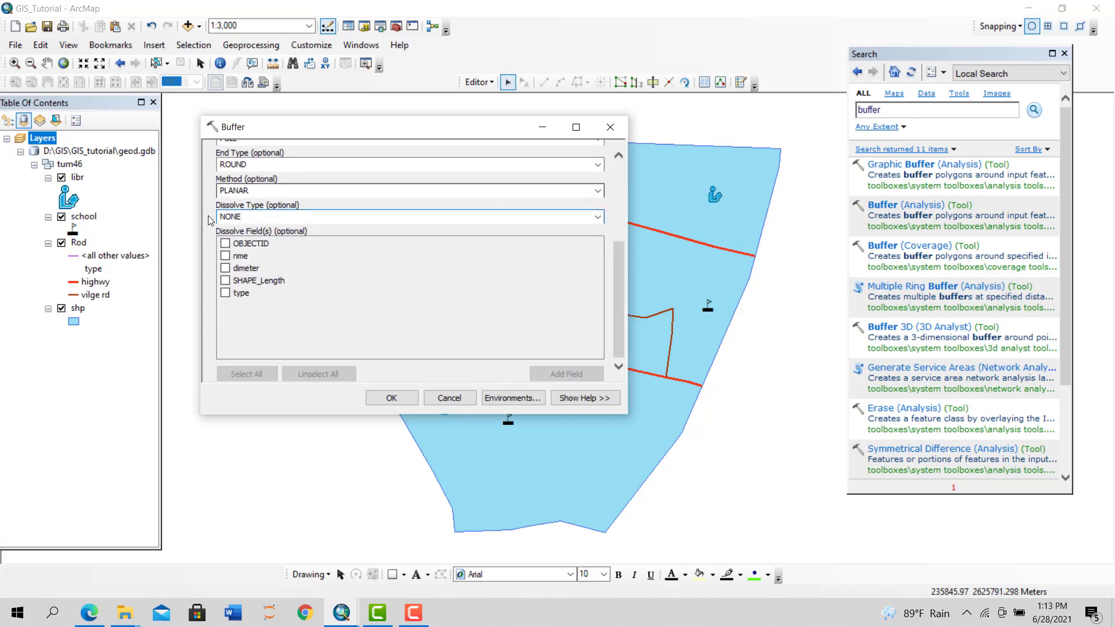
left_click(598, 217)
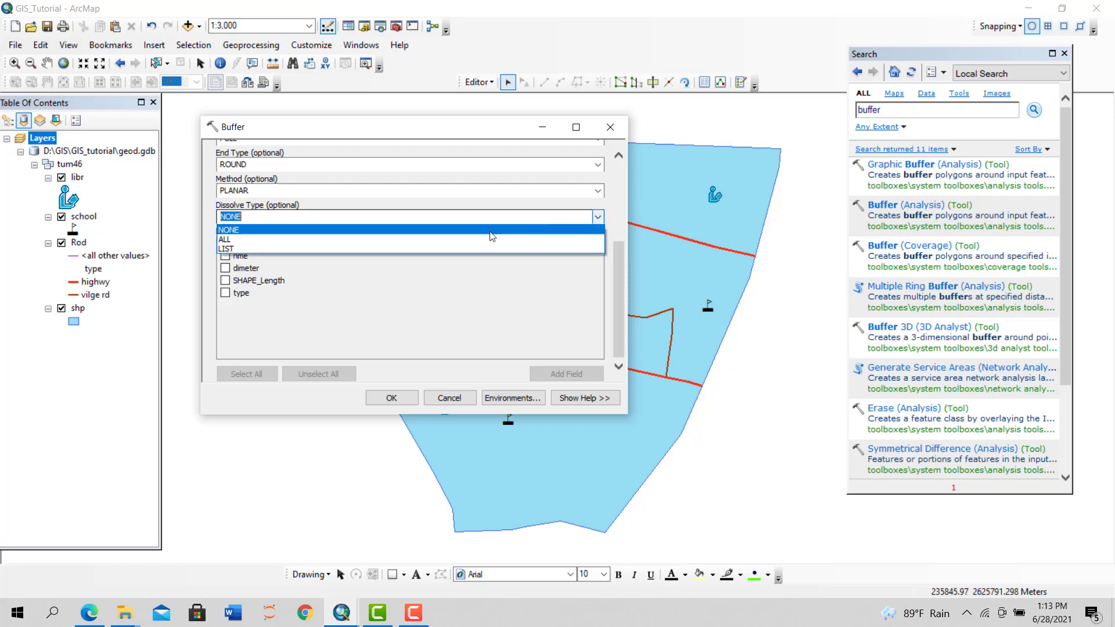
left_click(224, 238)
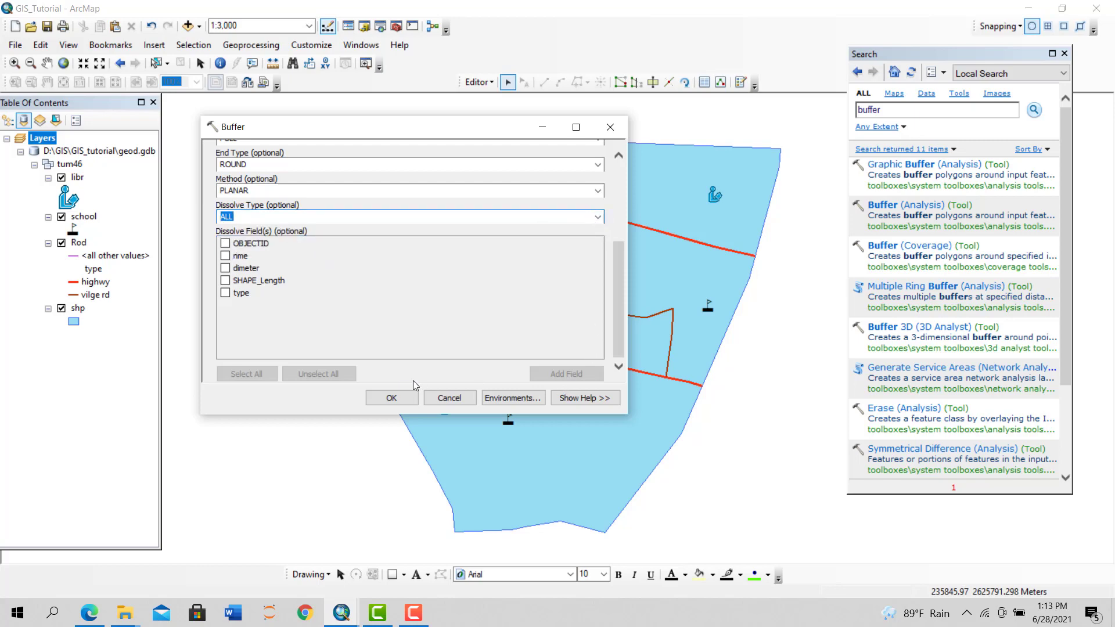
left_click(391, 397)
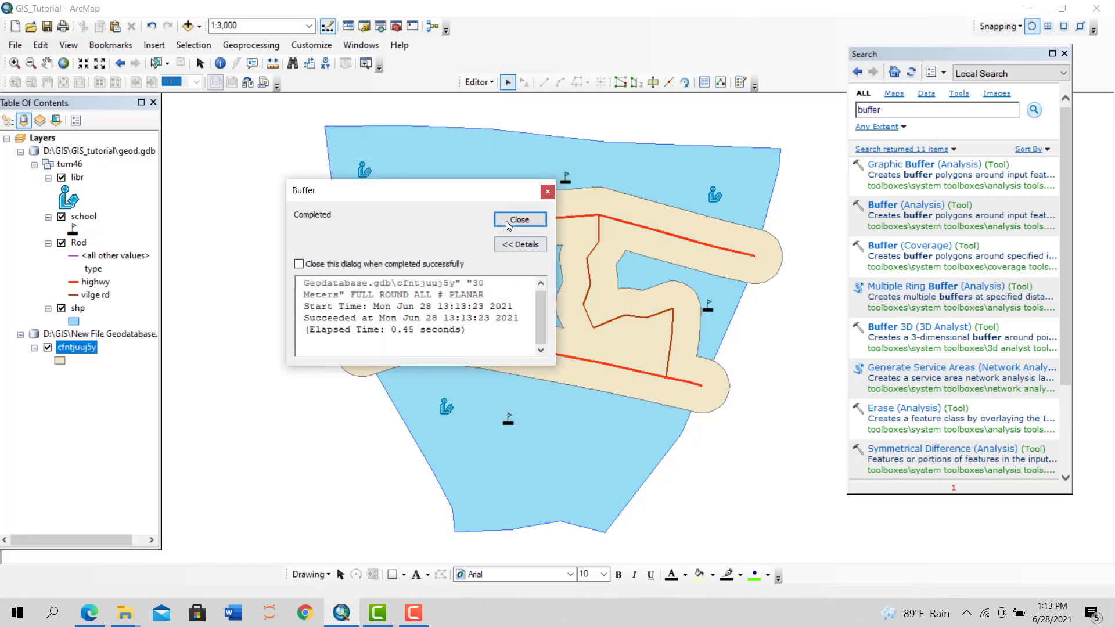
Close the completion message and bring up the geodatabase result layer's context menu
left_click(520, 219)
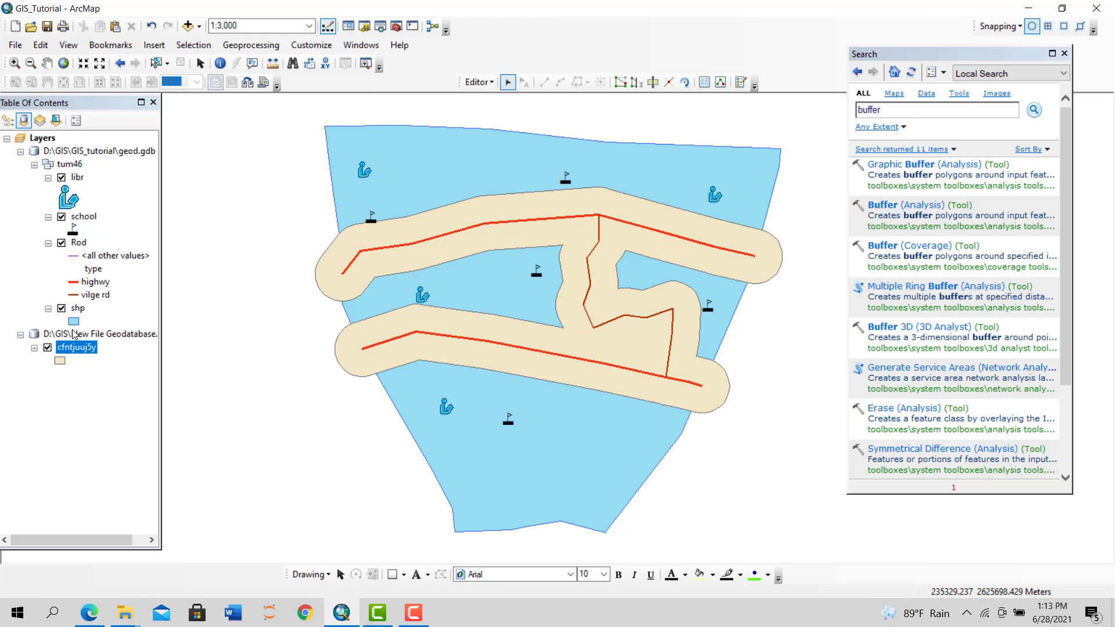
right_click(100, 333)
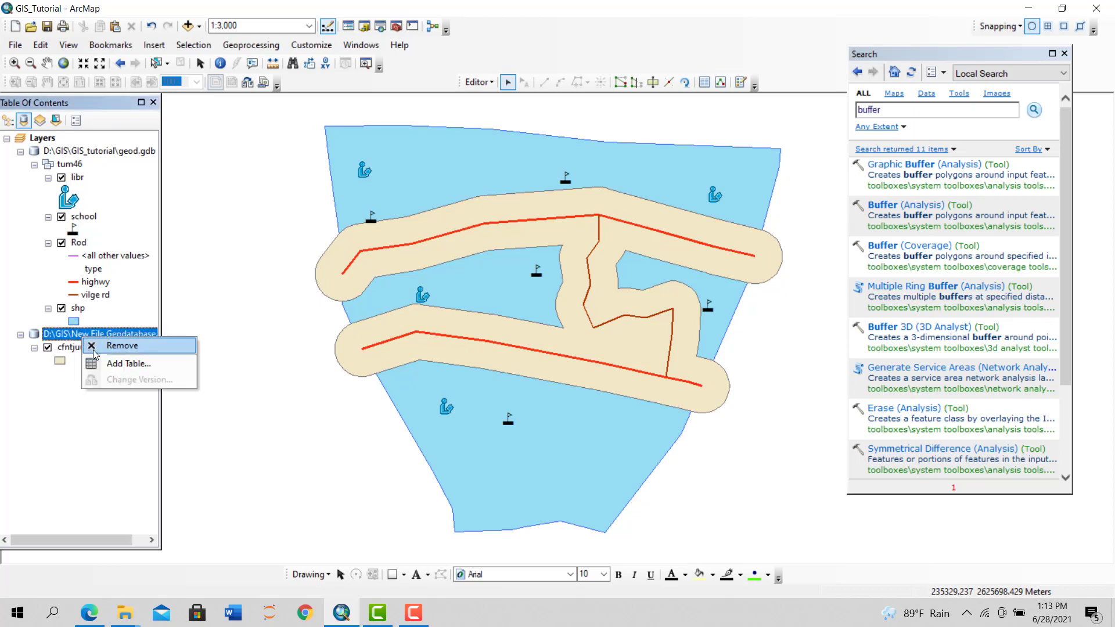
mouse_move(123, 345)
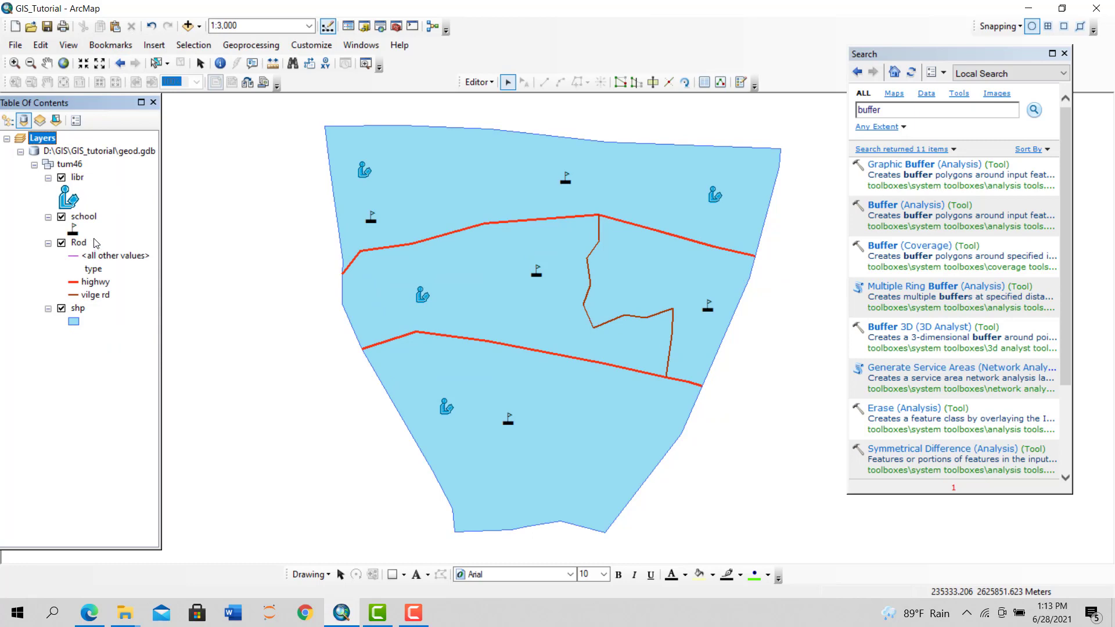
right_click(82, 216)
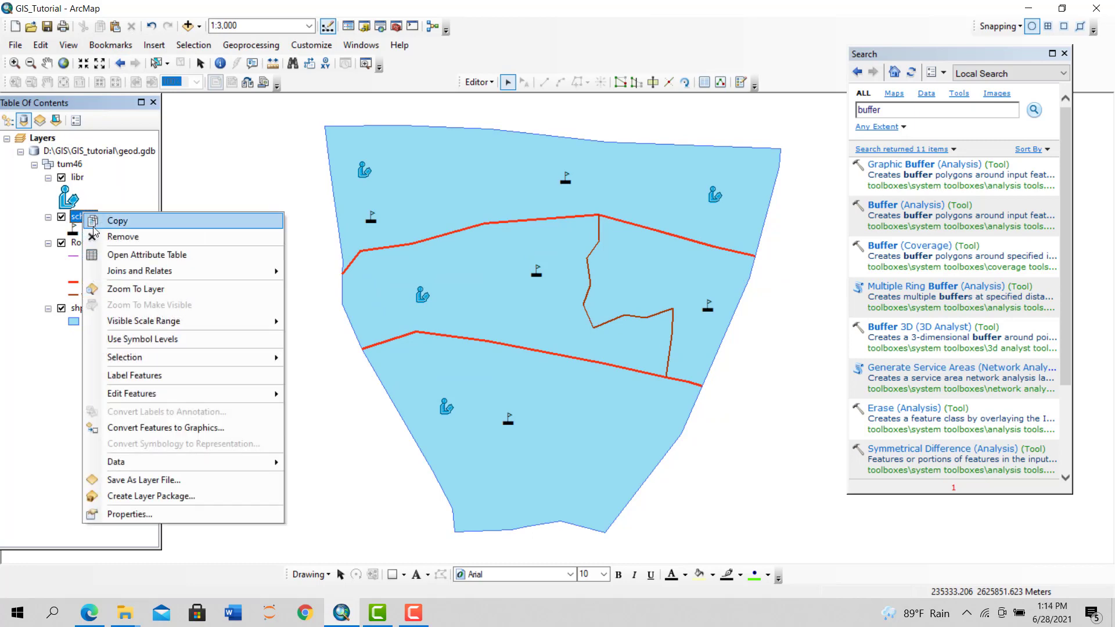
left_click(146, 255)
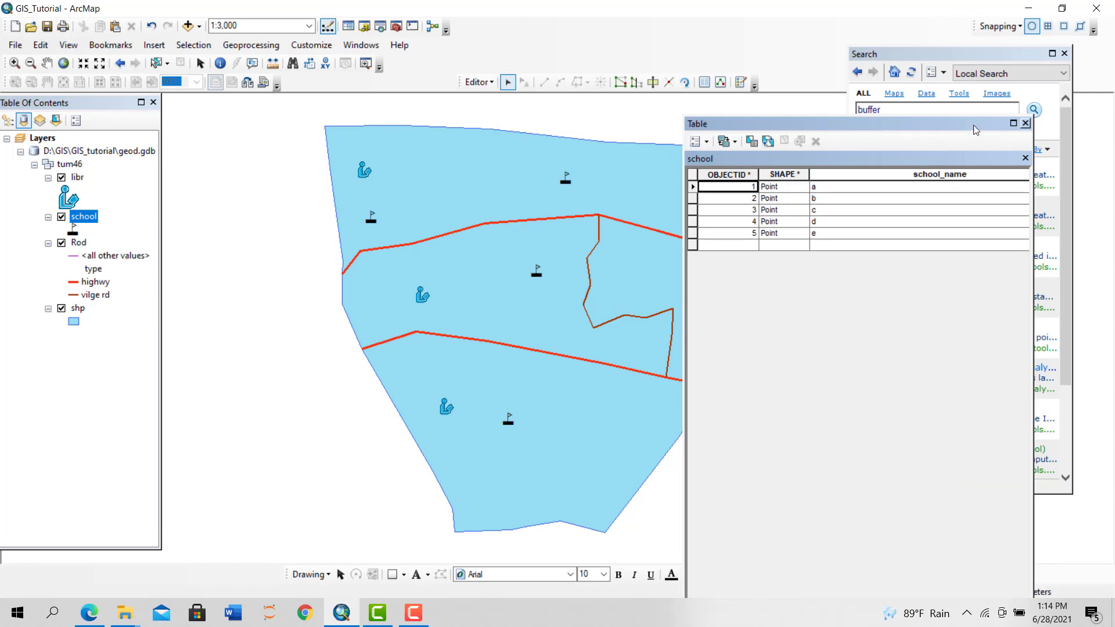
left_click(1034, 111)
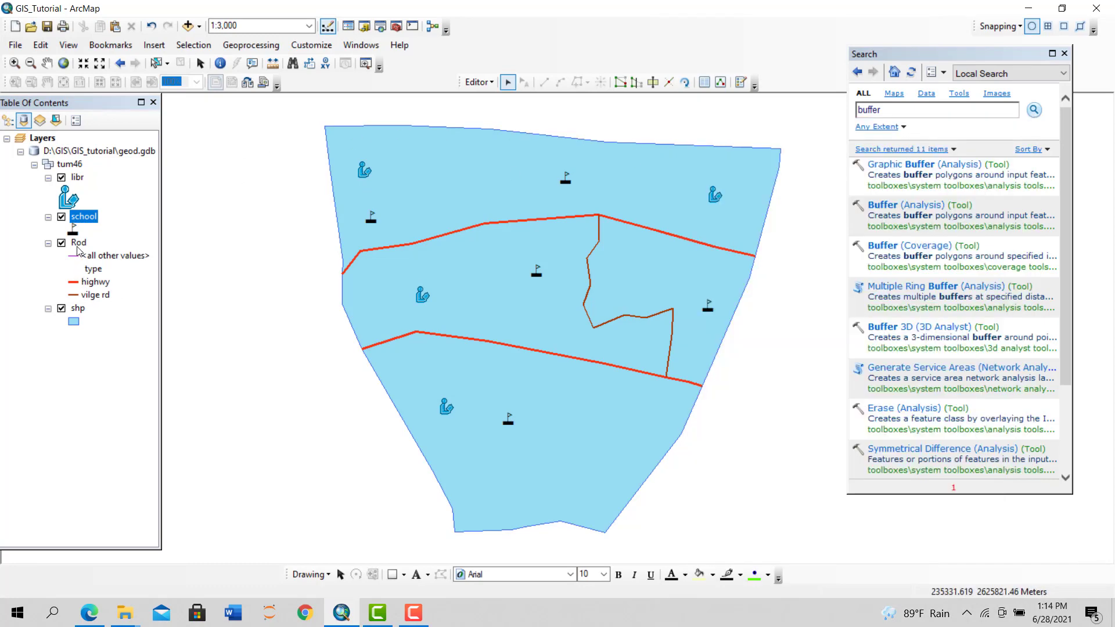
right_click(79, 243)
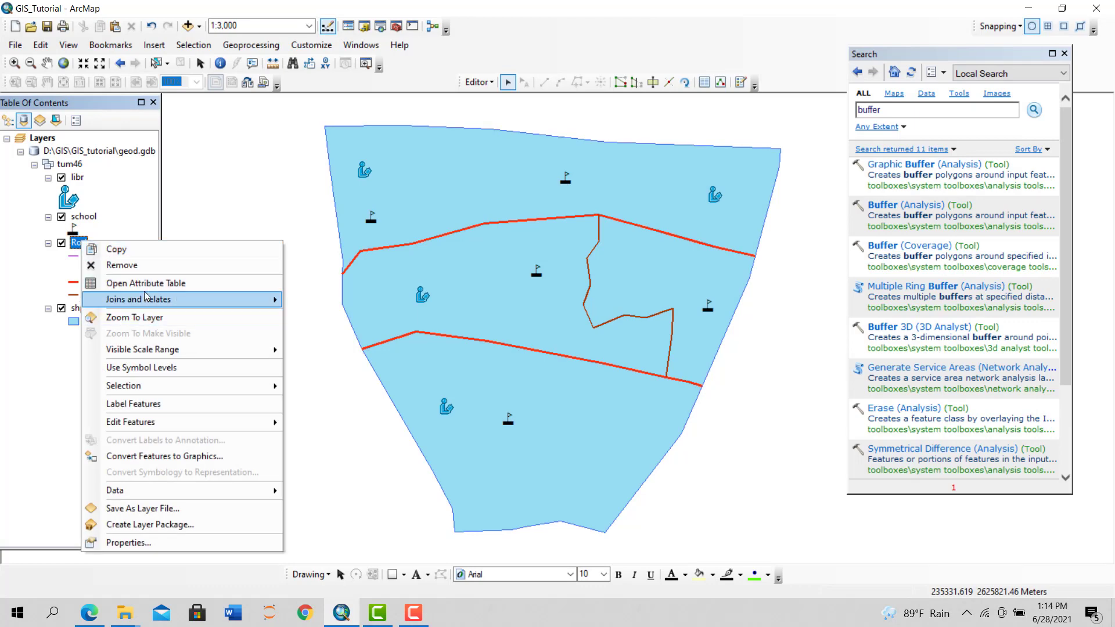
left_click(145, 283)
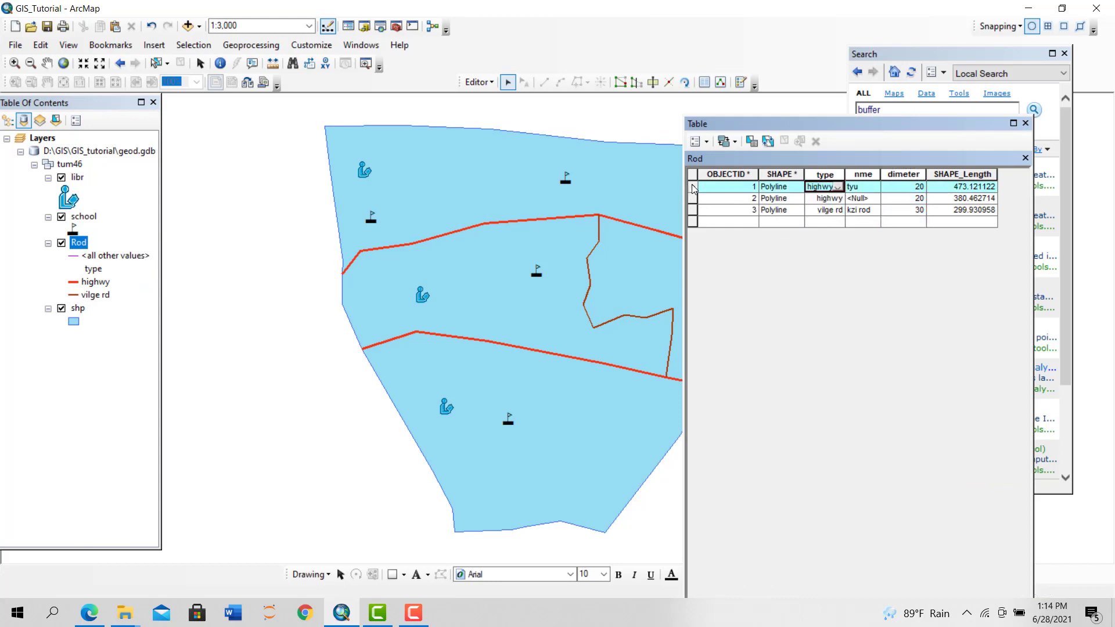
left_click(693, 187)
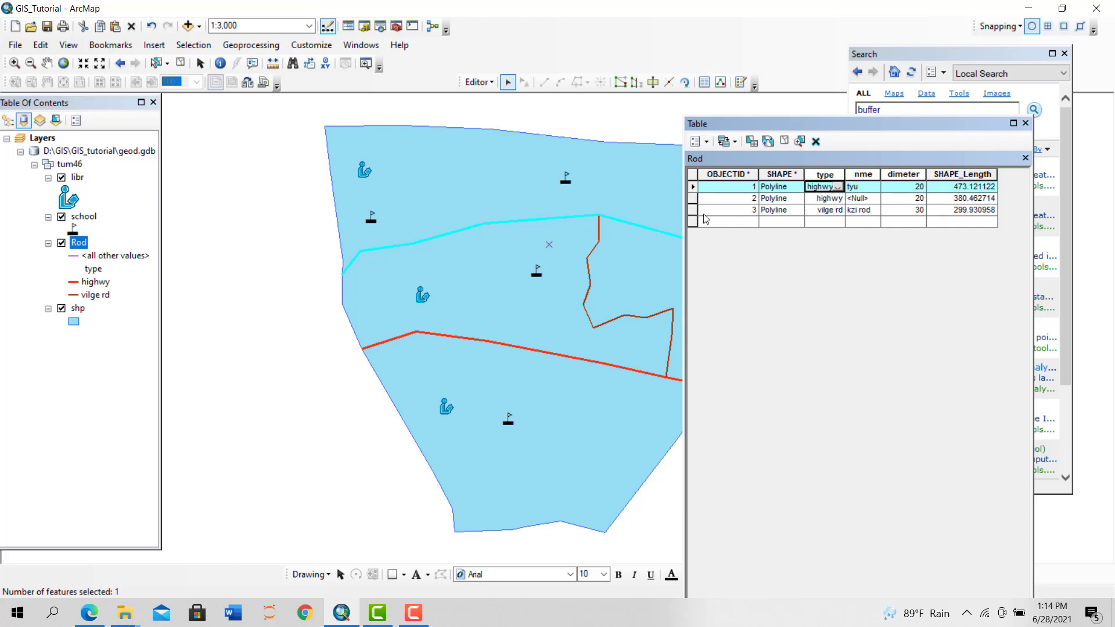
left_click(691, 210)
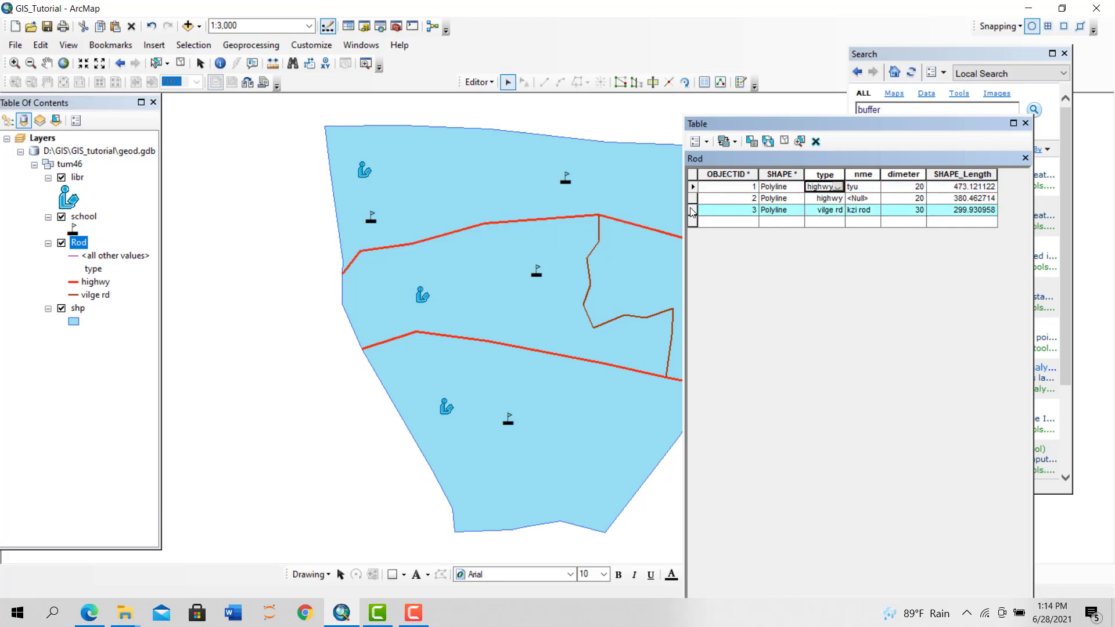
left_click(693, 209)
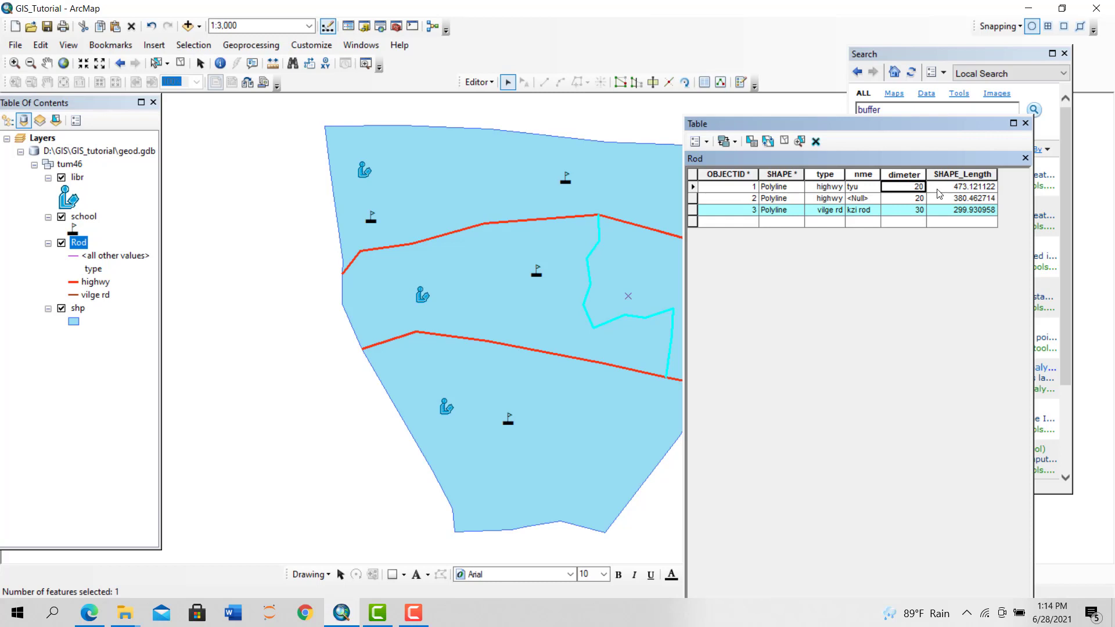
mouse_move(939, 194)
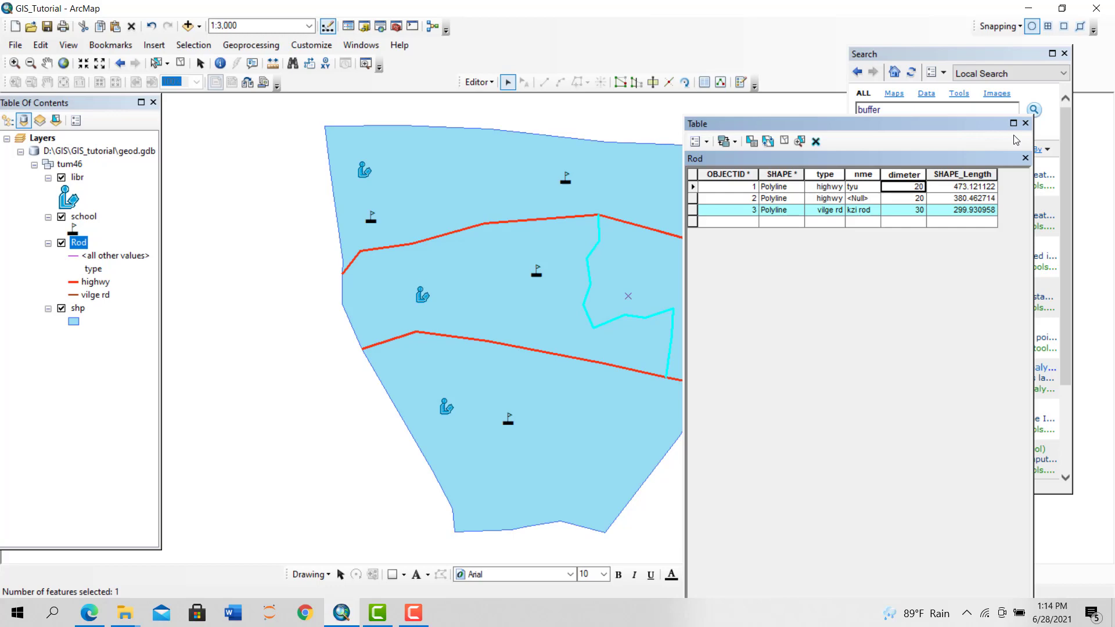
left_click(1034, 110)
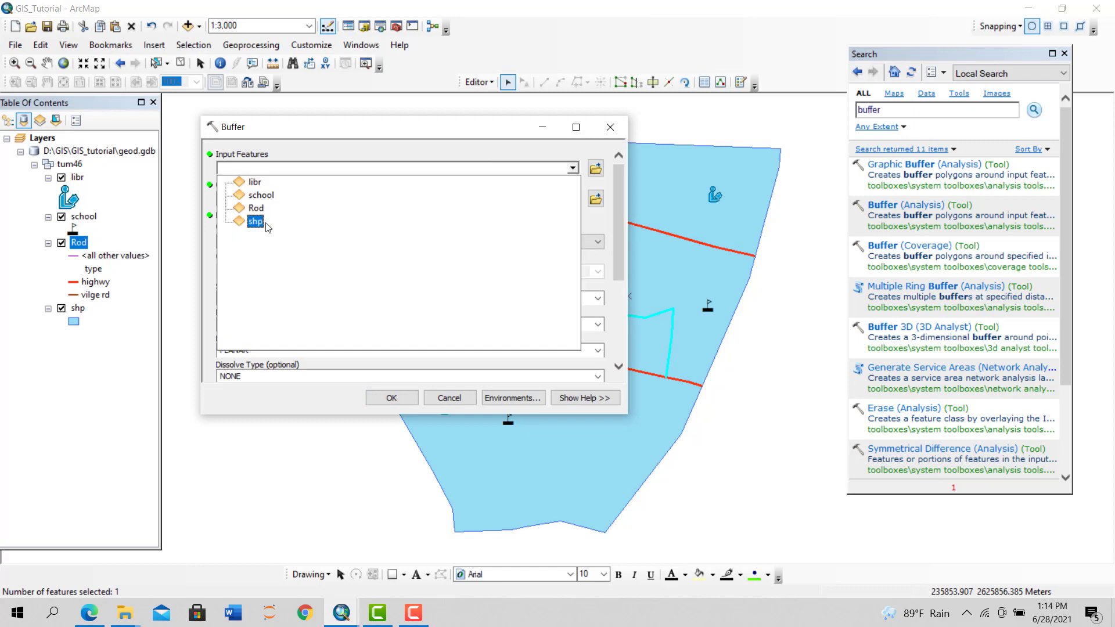
Set Buffer input to Rod, output 'dgt', and distance from the dimeter field
left_click(256, 208)
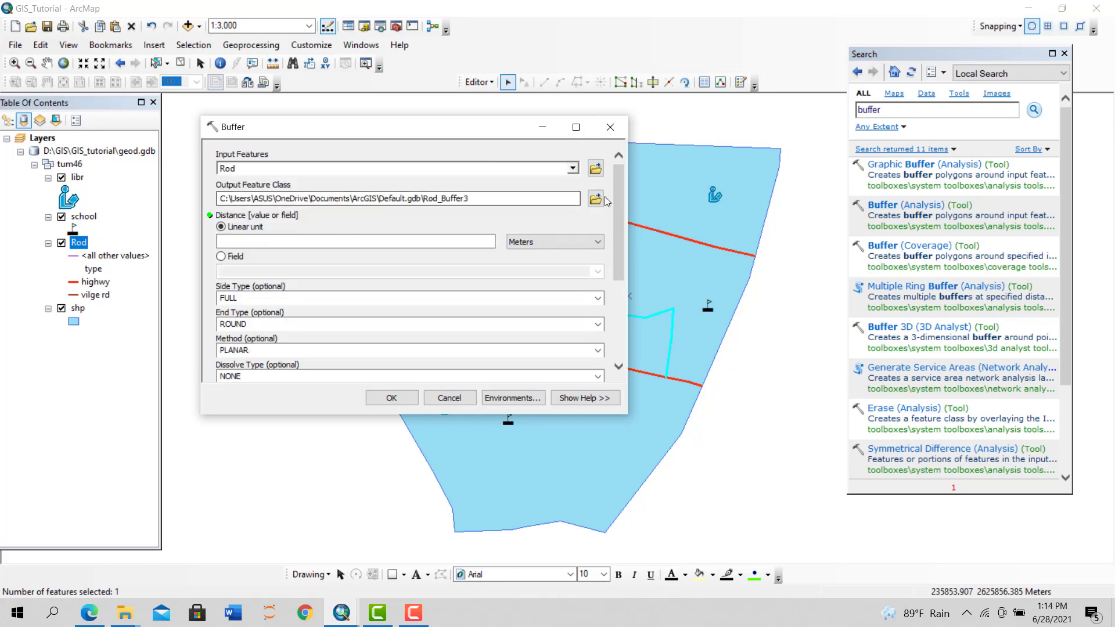
left_click(594, 199)
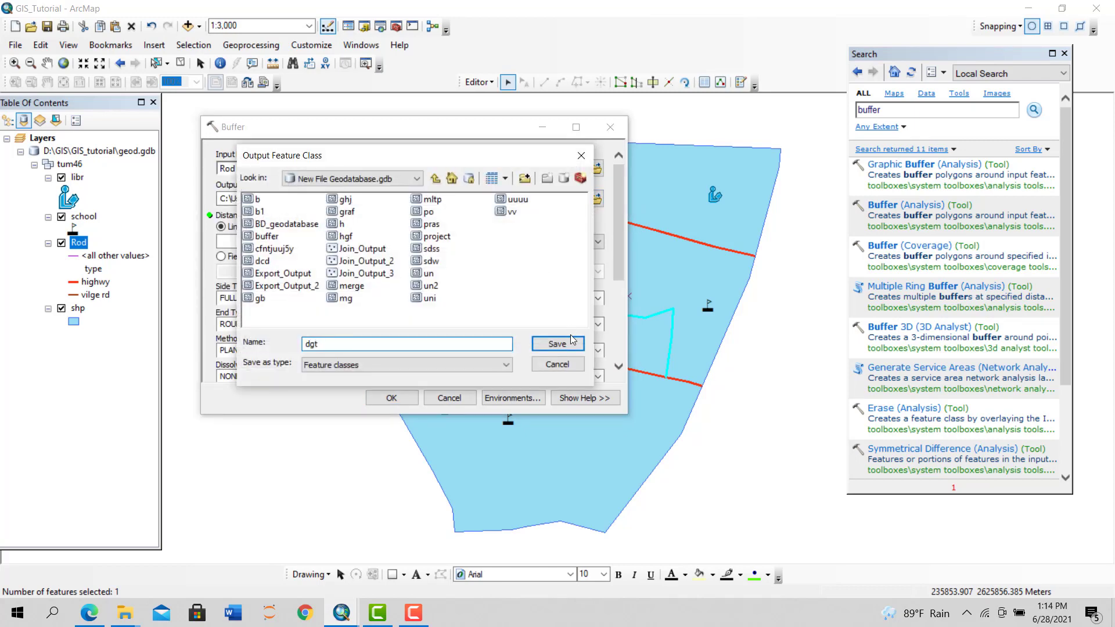
left_click(557, 344)
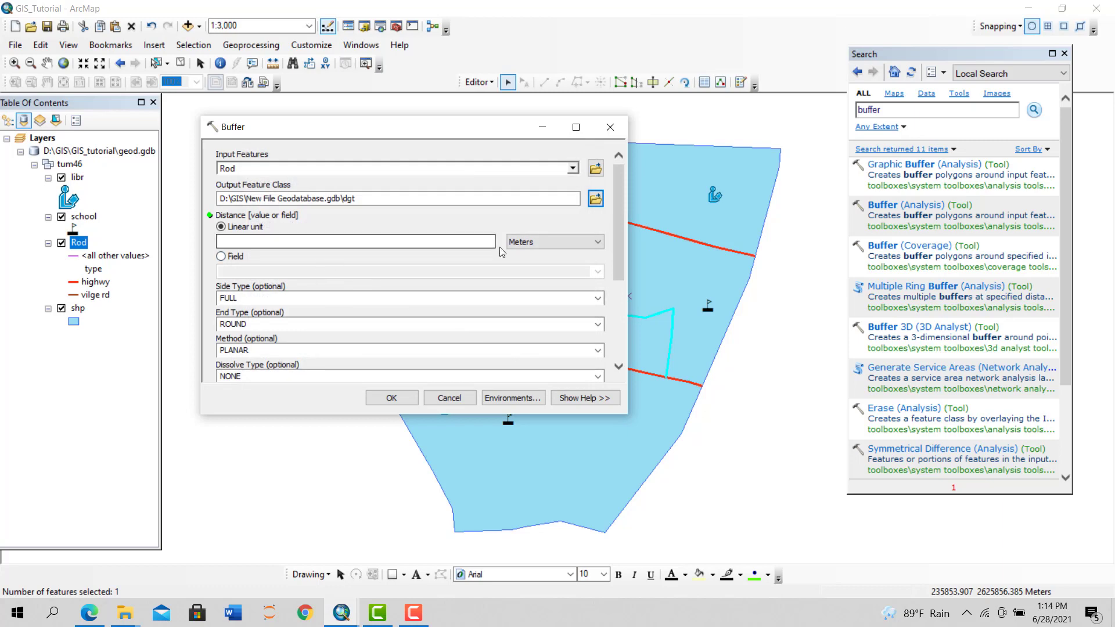
left_click(355, 241)
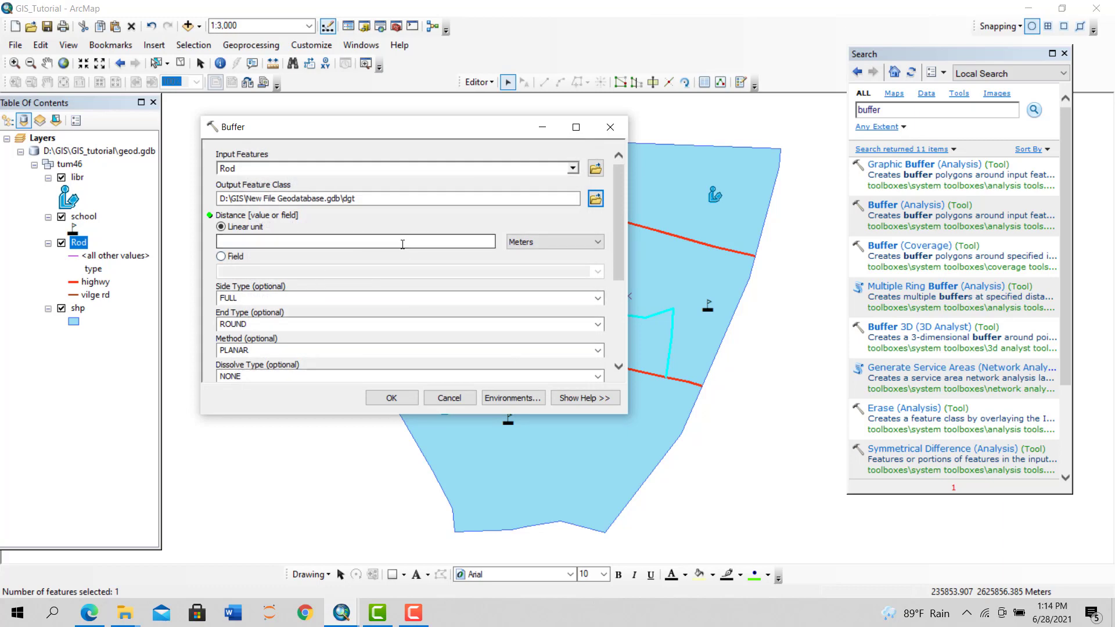
left_click(222, 257)
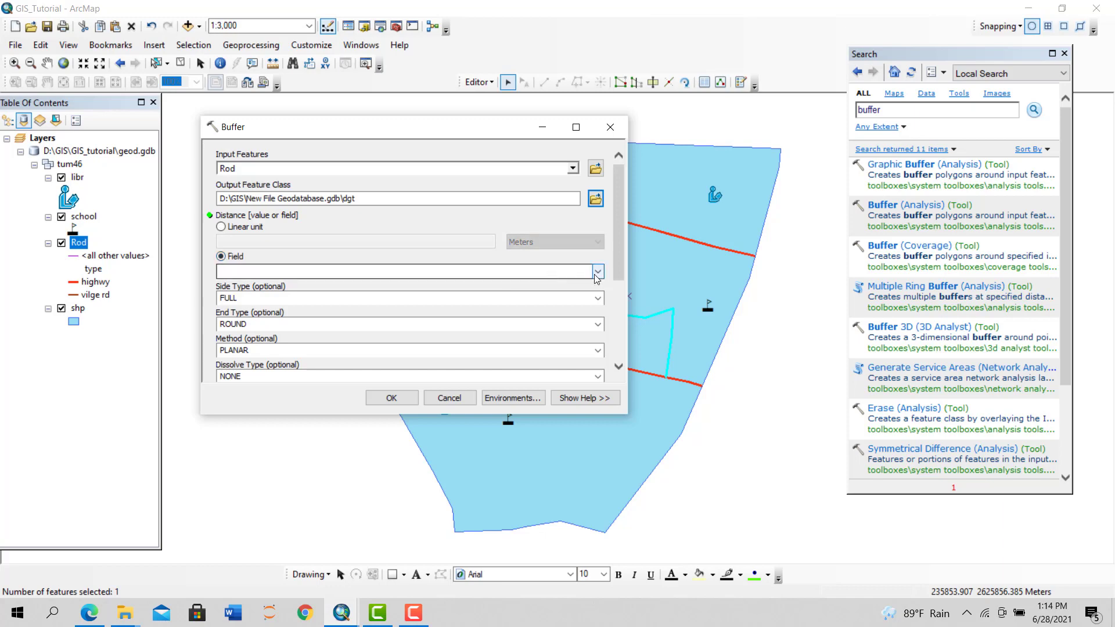
left_click(596, 272)
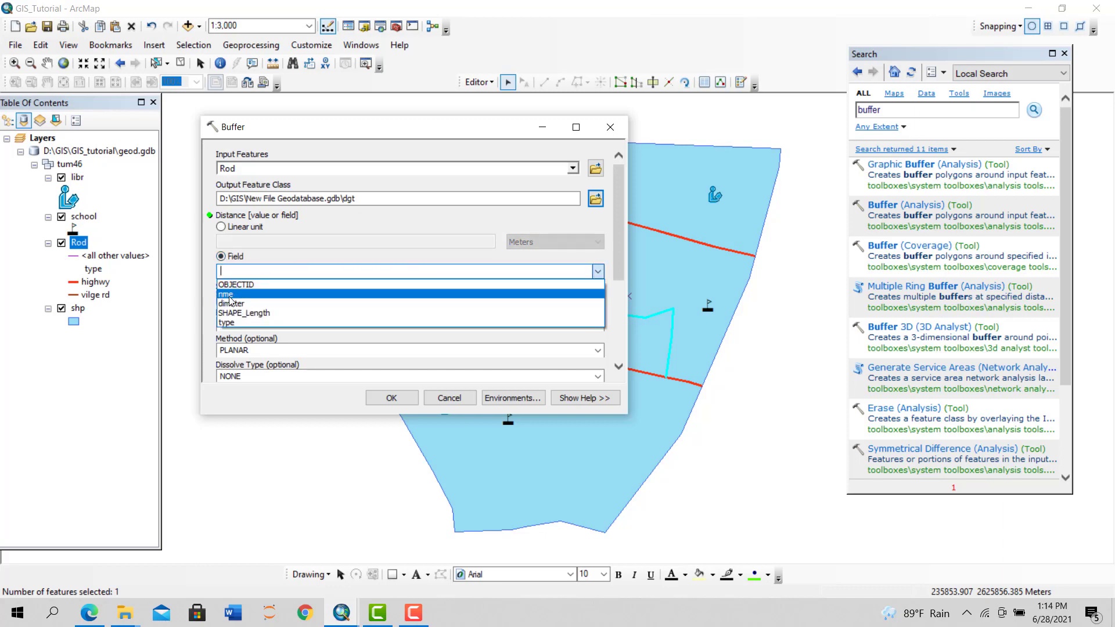
mouse_move(231, 304)
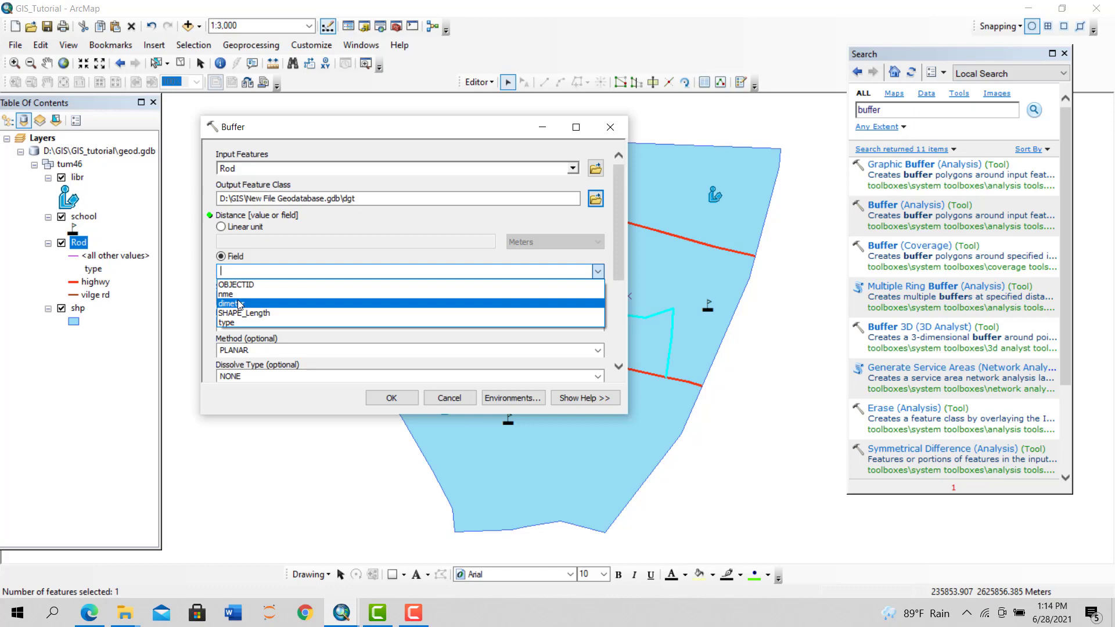
left_click(229, 304)
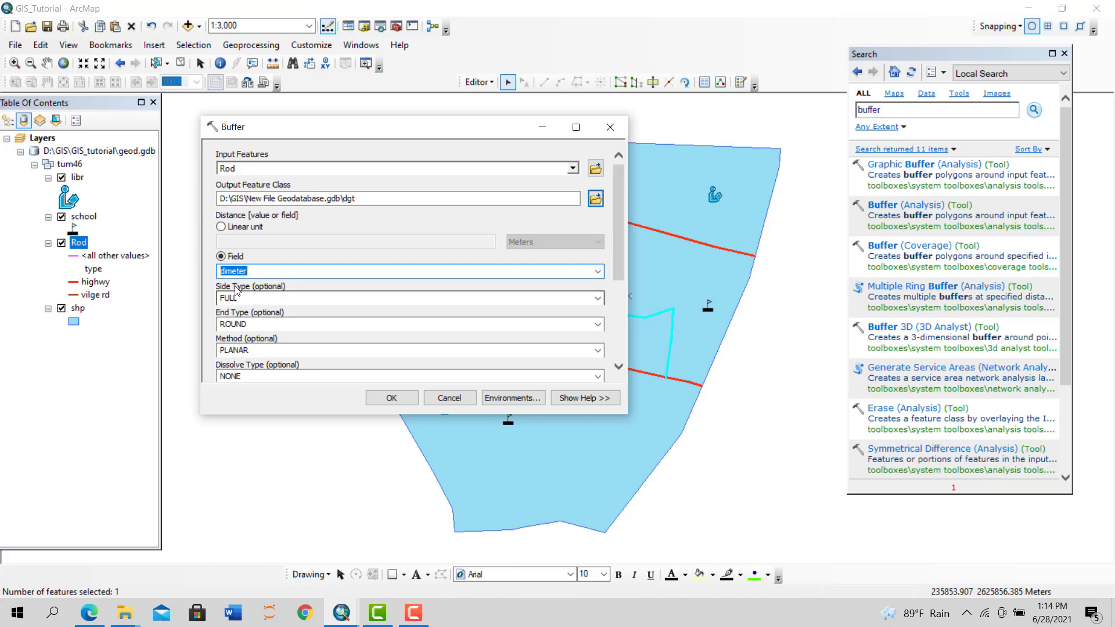
Set Dissolve Type to ALL, run the dgt buffer, and begin removing the result
scroll("down", 3)
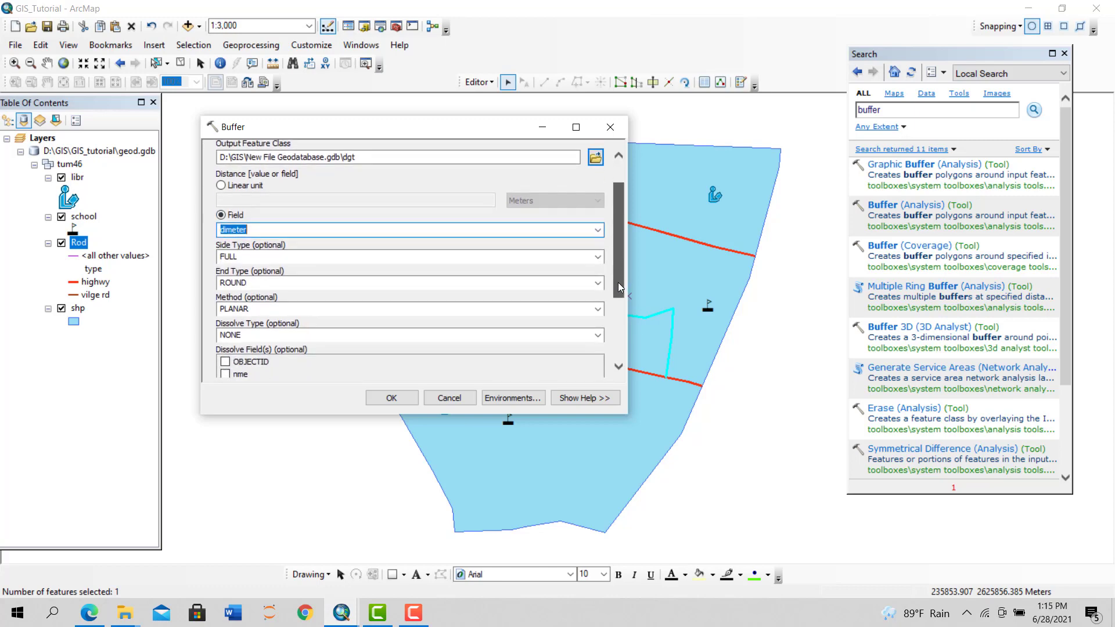
scroll("down", 3)
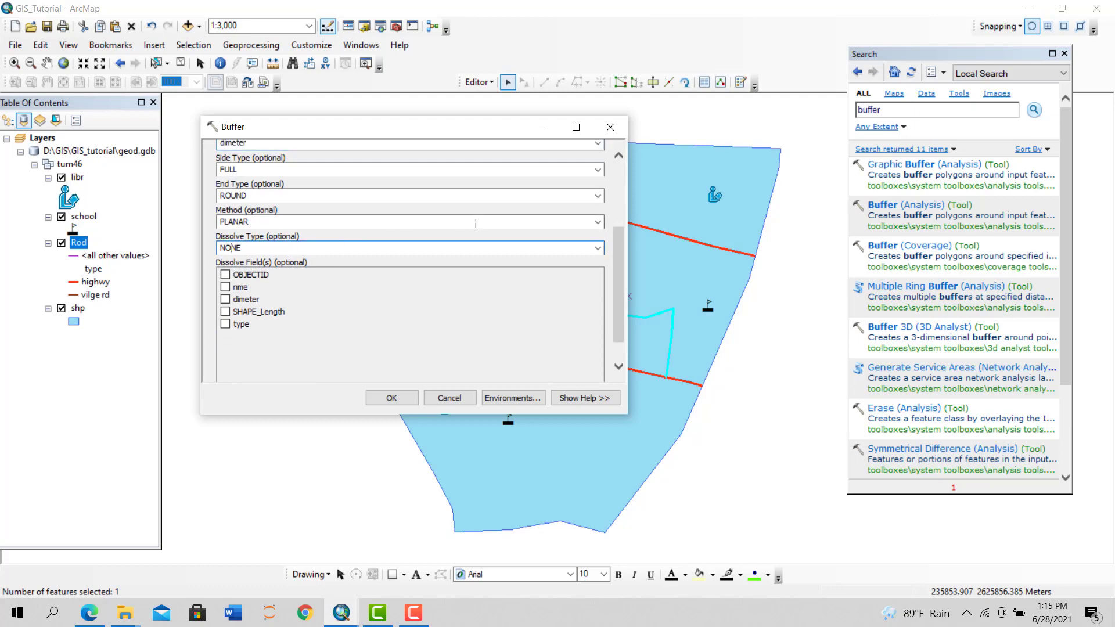
left_click(596, 248)
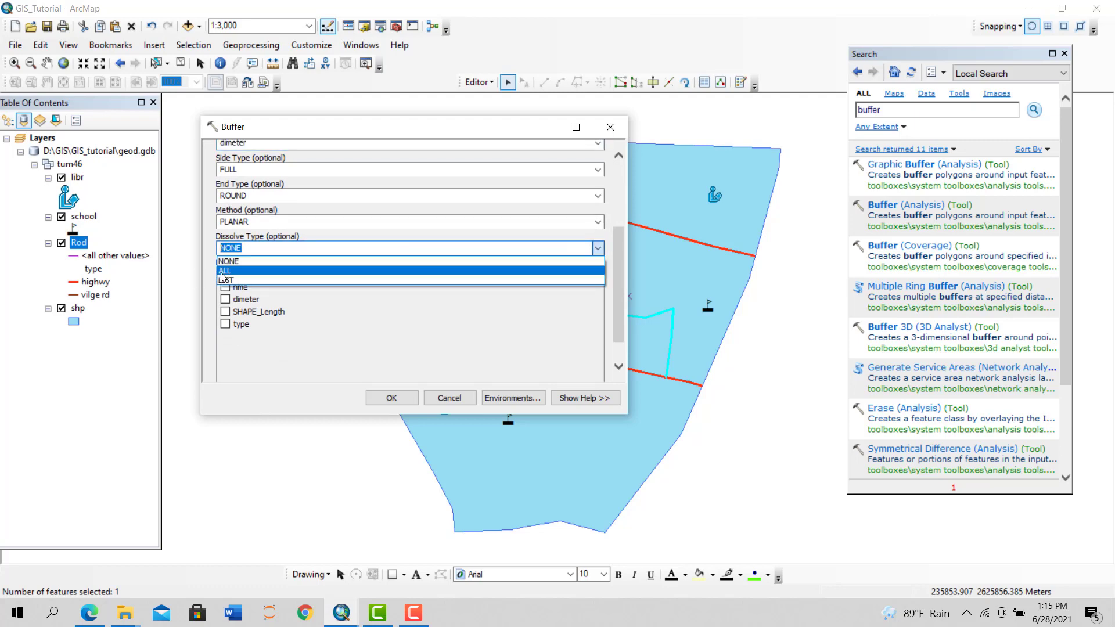
left_click(391, 397)
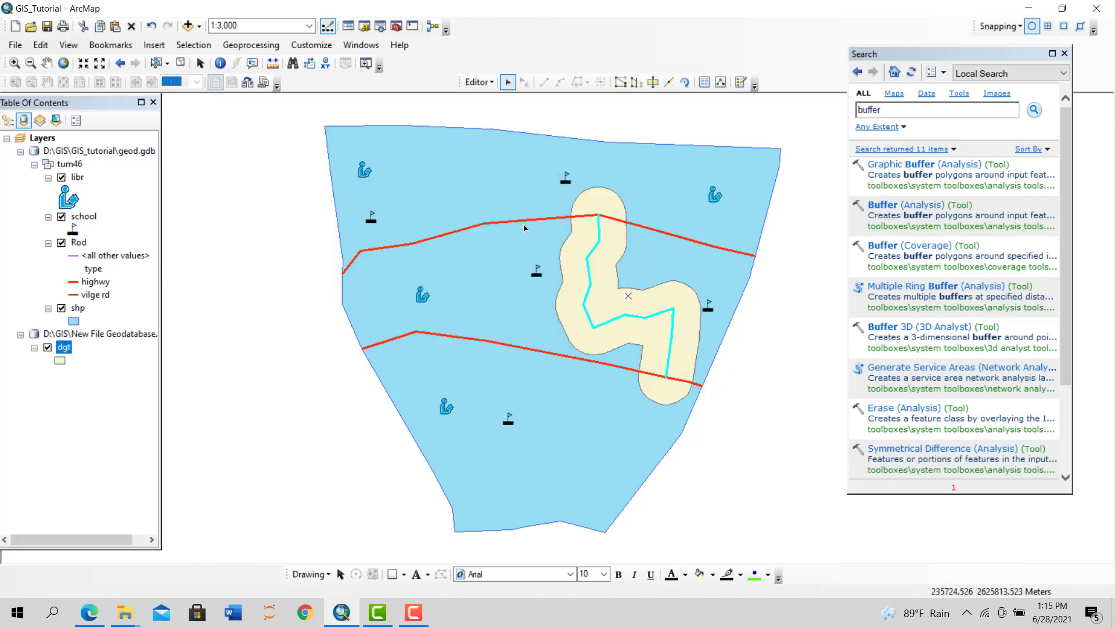
mouse_move(598, 216)
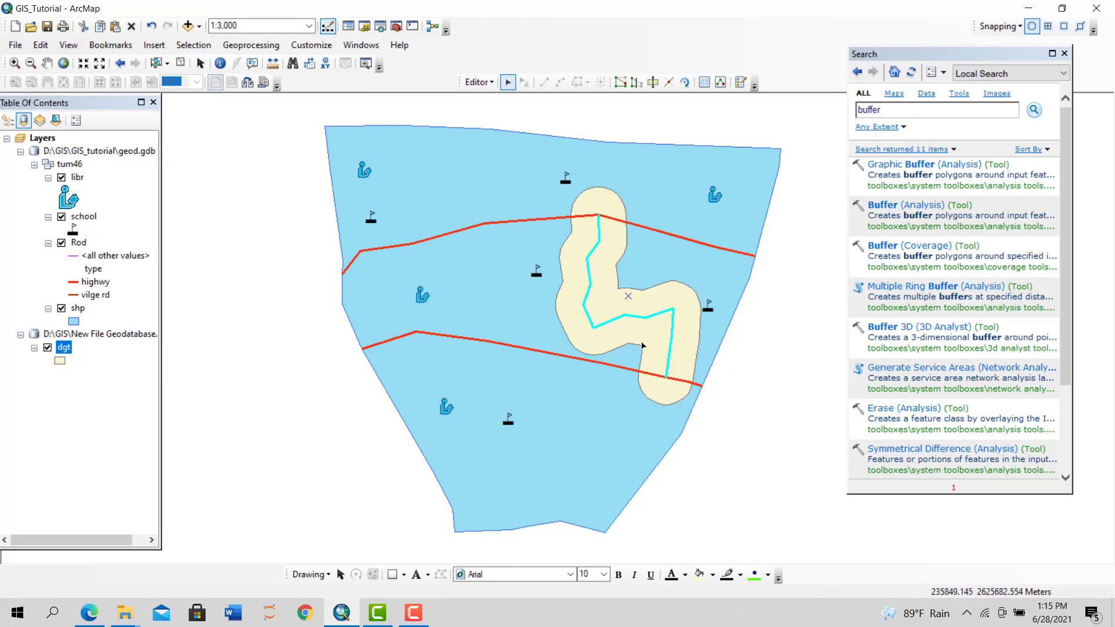
mouse_move(580, 309)
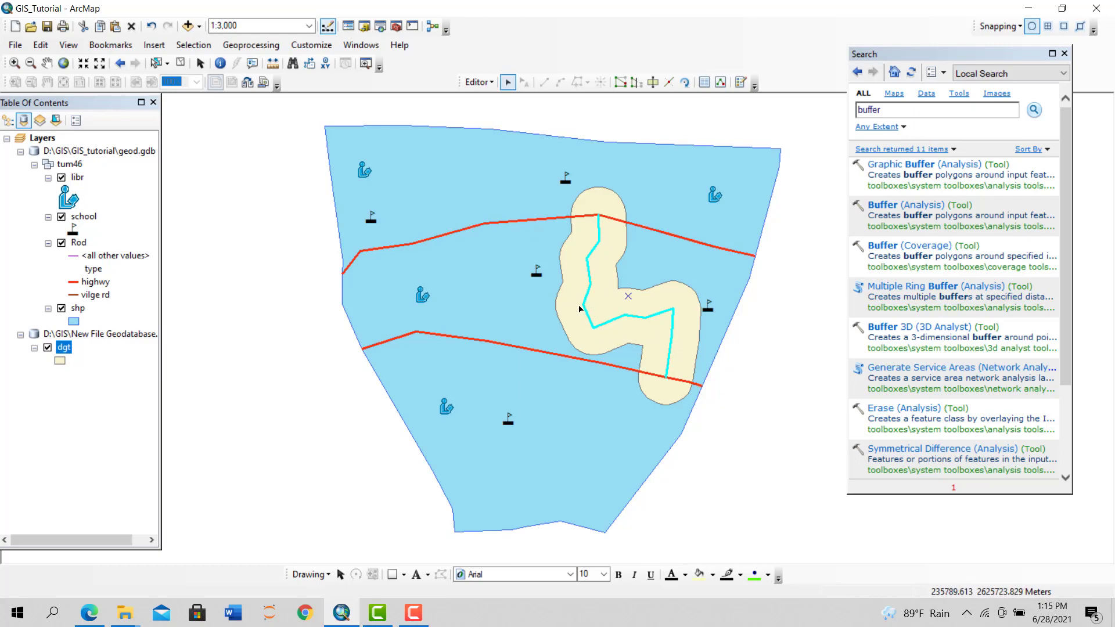
right_click(99, 335)
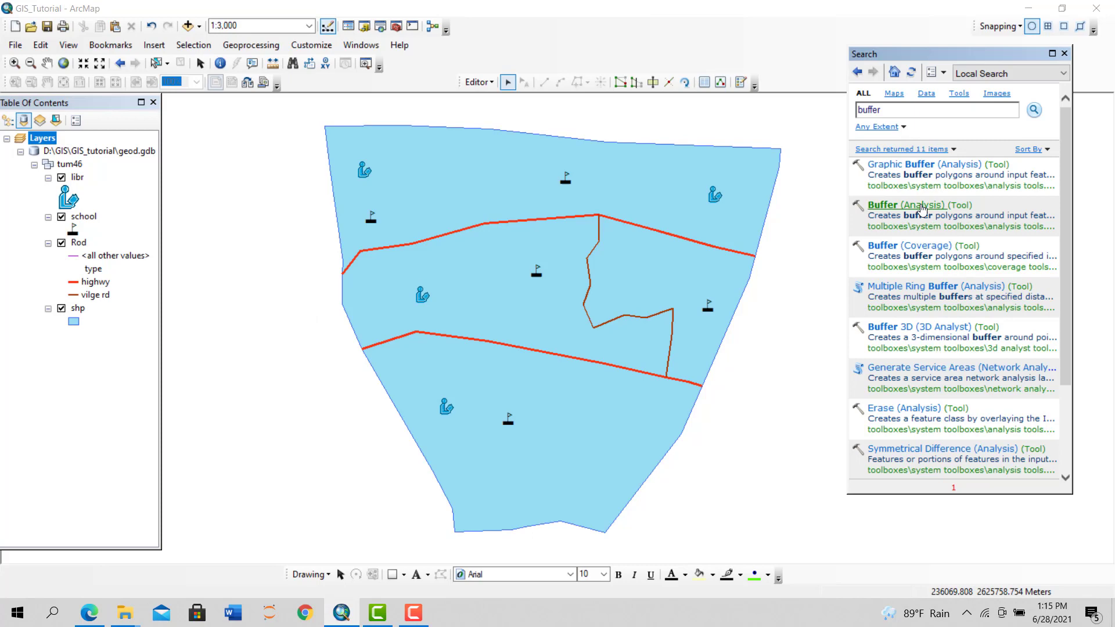
Rerun Buffer as 'ghrttt' using the dimeter distance field, then close the report
left_click(905, 205)
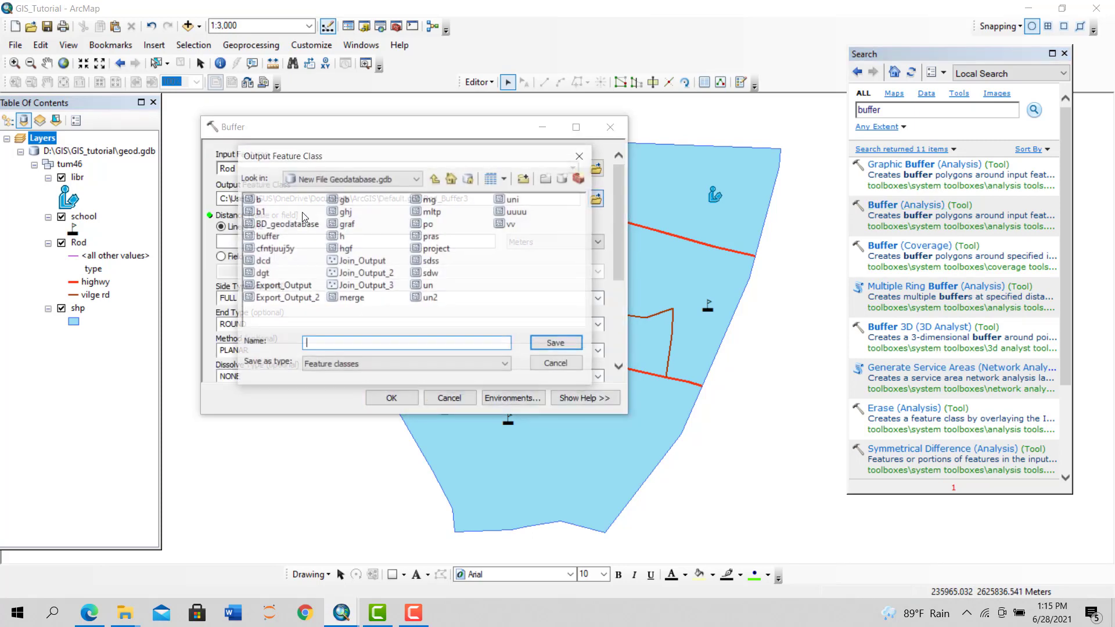
type("ghrttt")
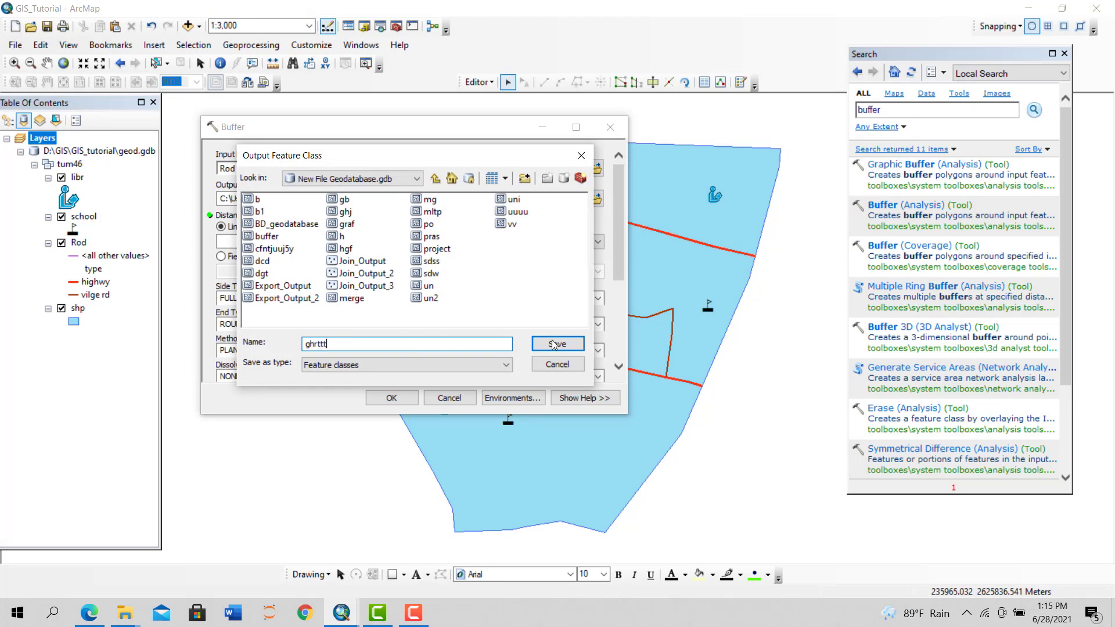
left_click(557, 343)
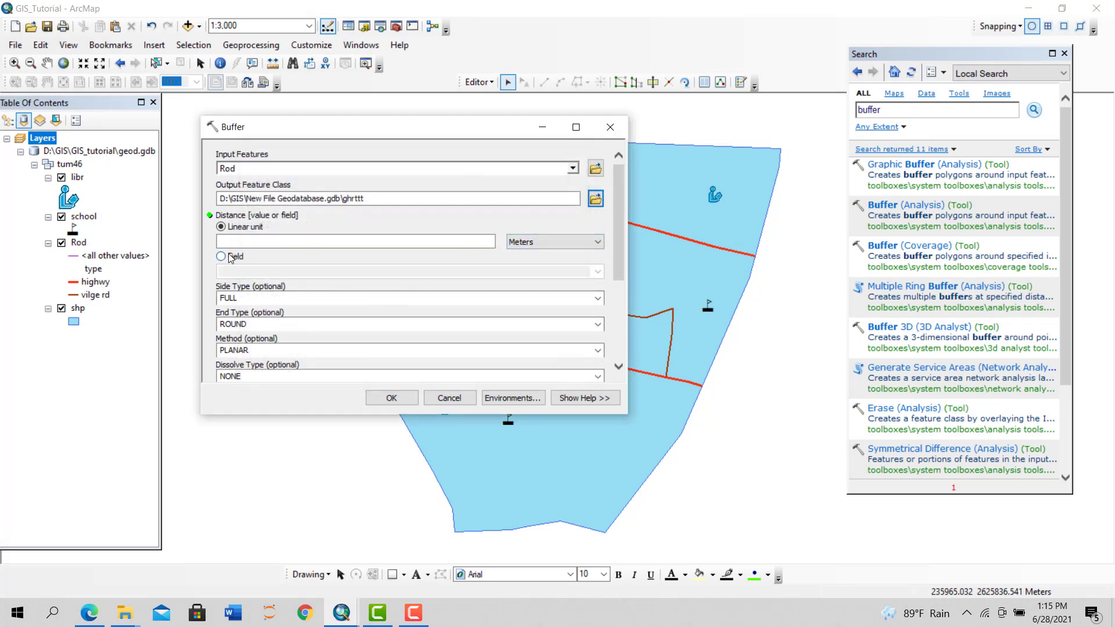
left_click(221, 257)
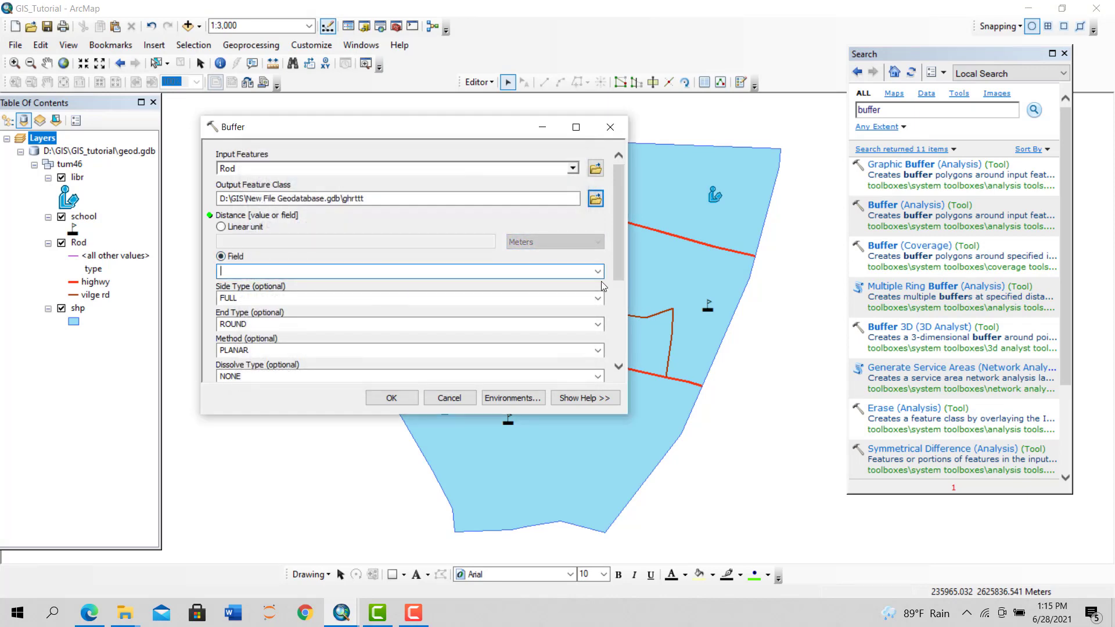
left_click(598, 271)
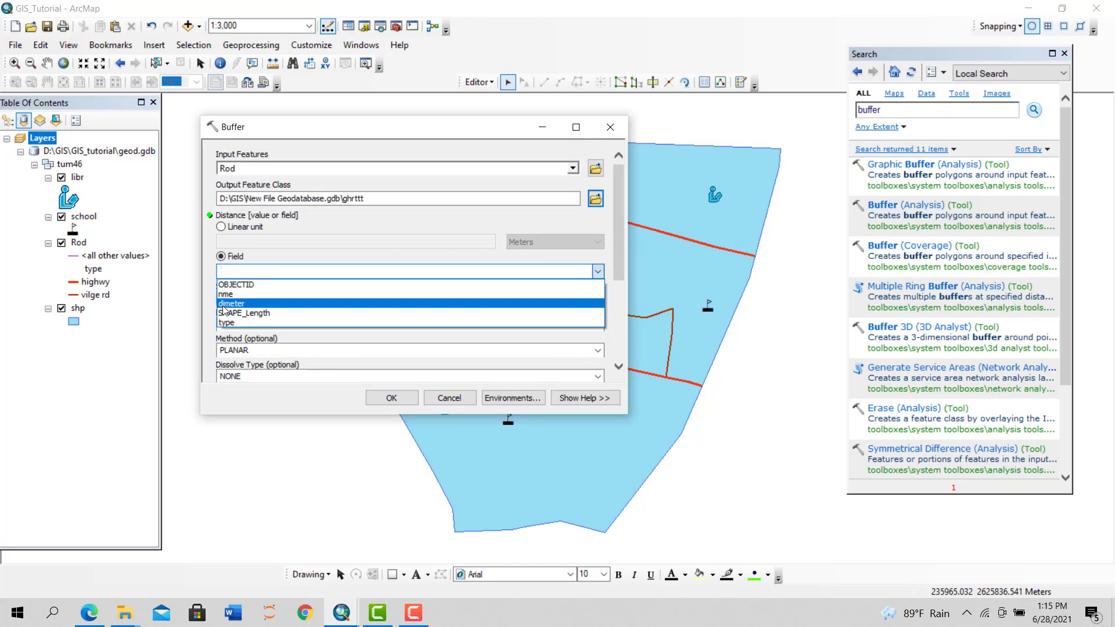
left_click(232, 304)
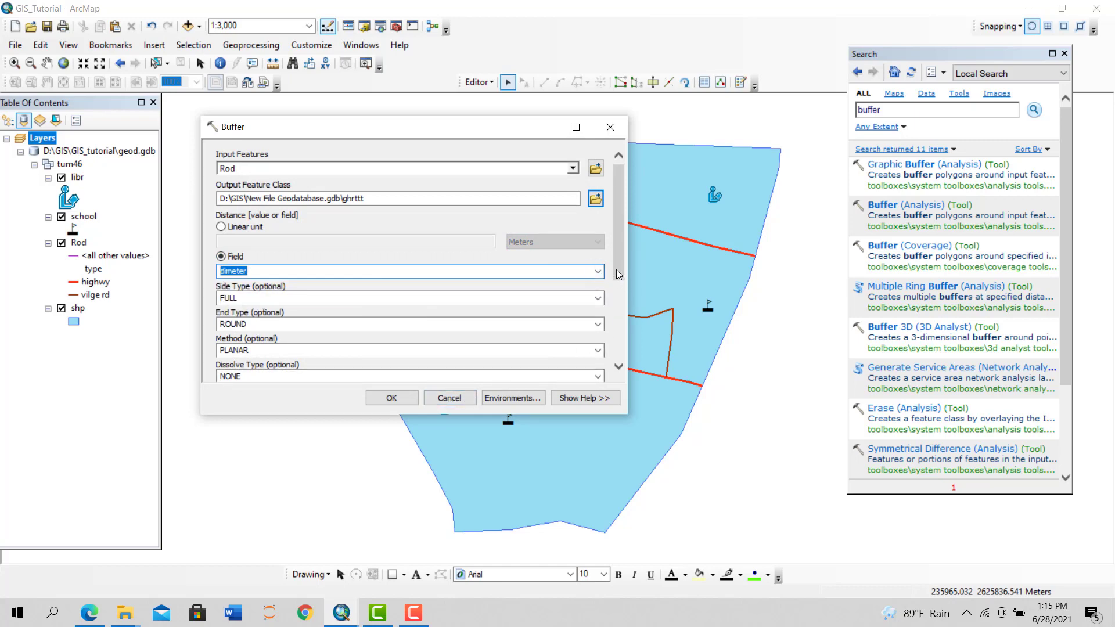
scroll("down", 3)
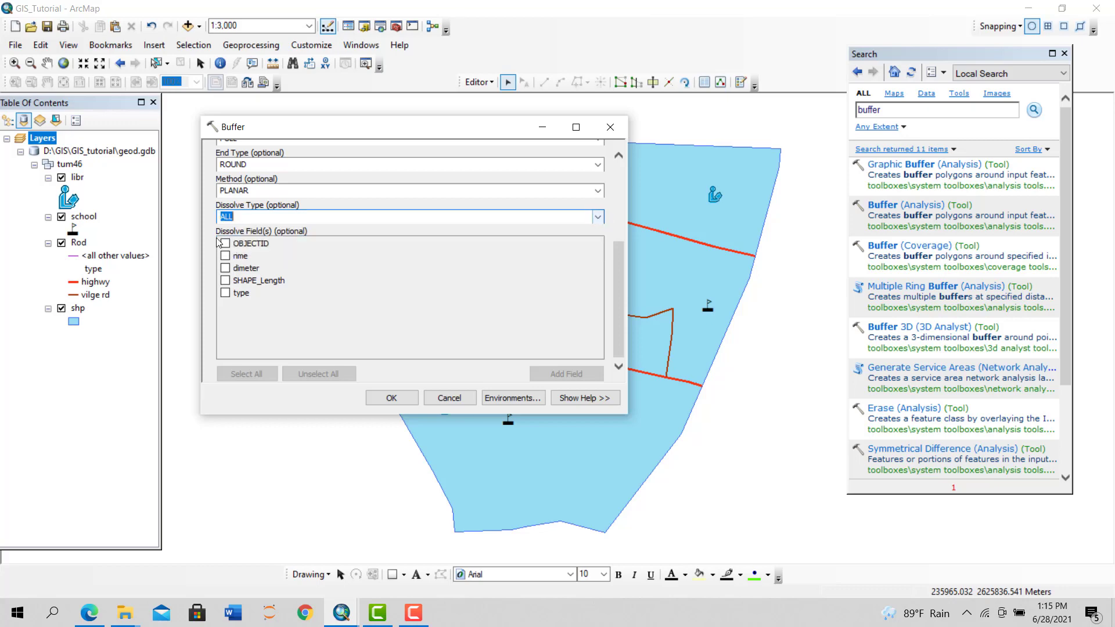
left_click(391, 397)
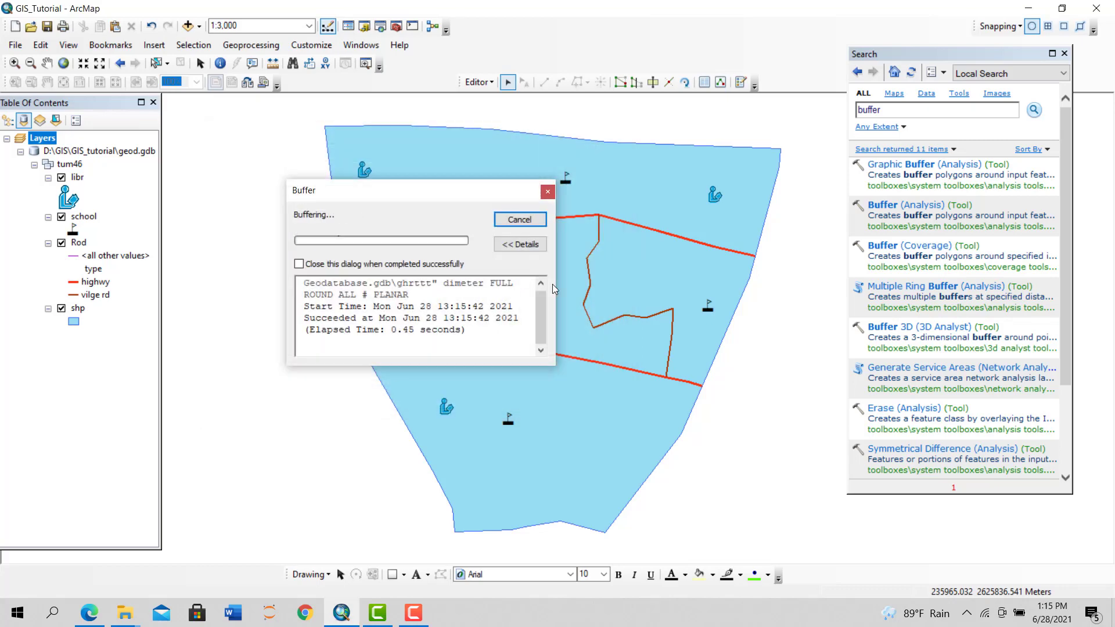
left_click(520, 219)
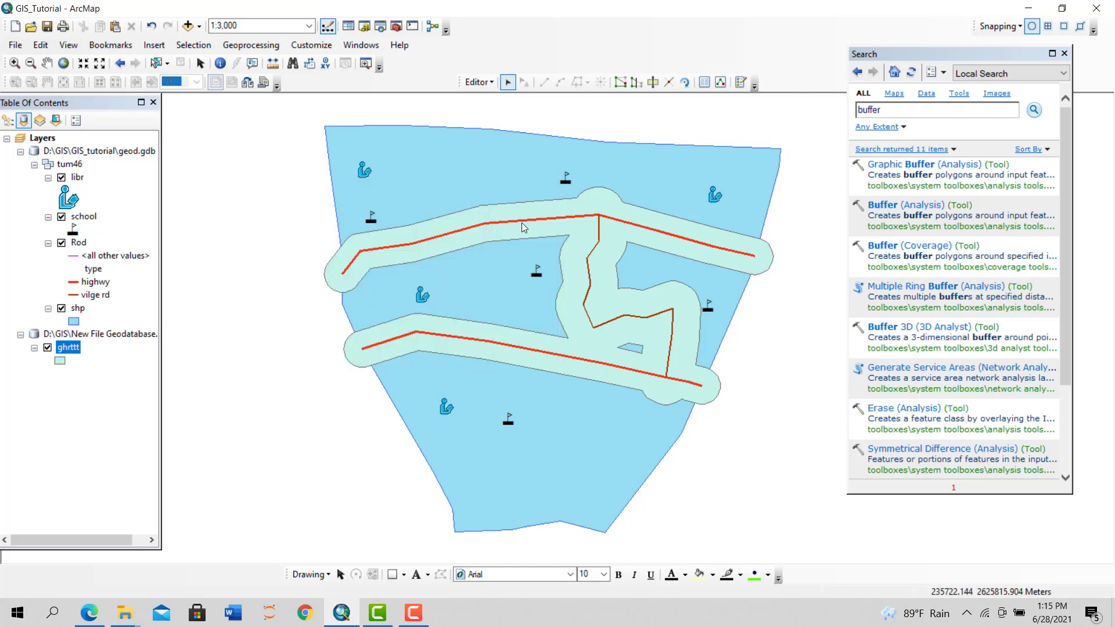
mouse_move(491, 234)
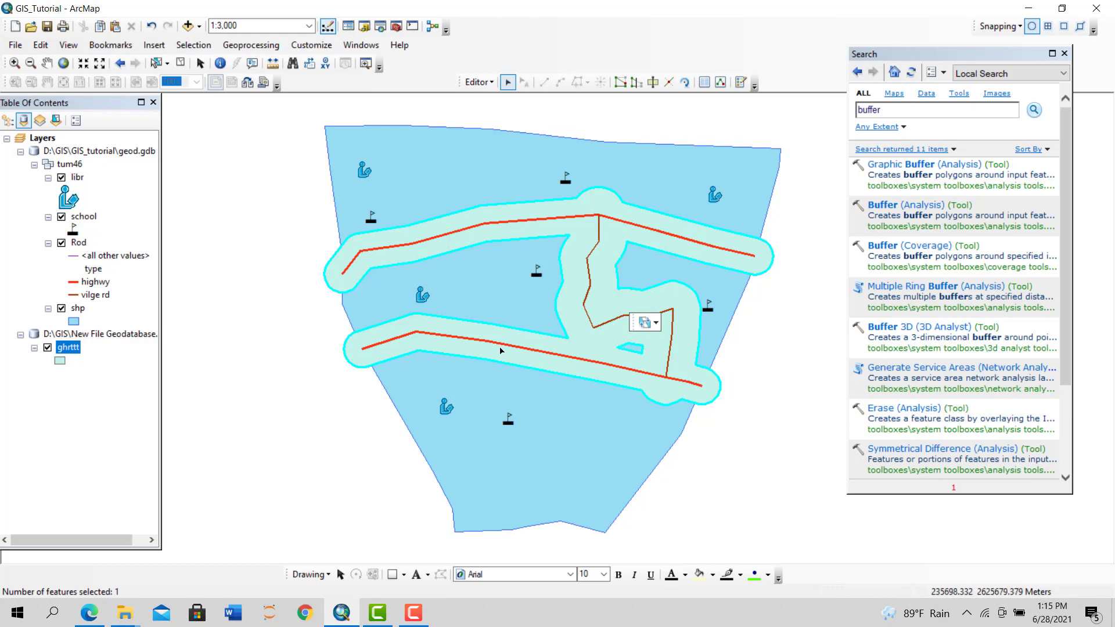
mouse_move(501, 350)
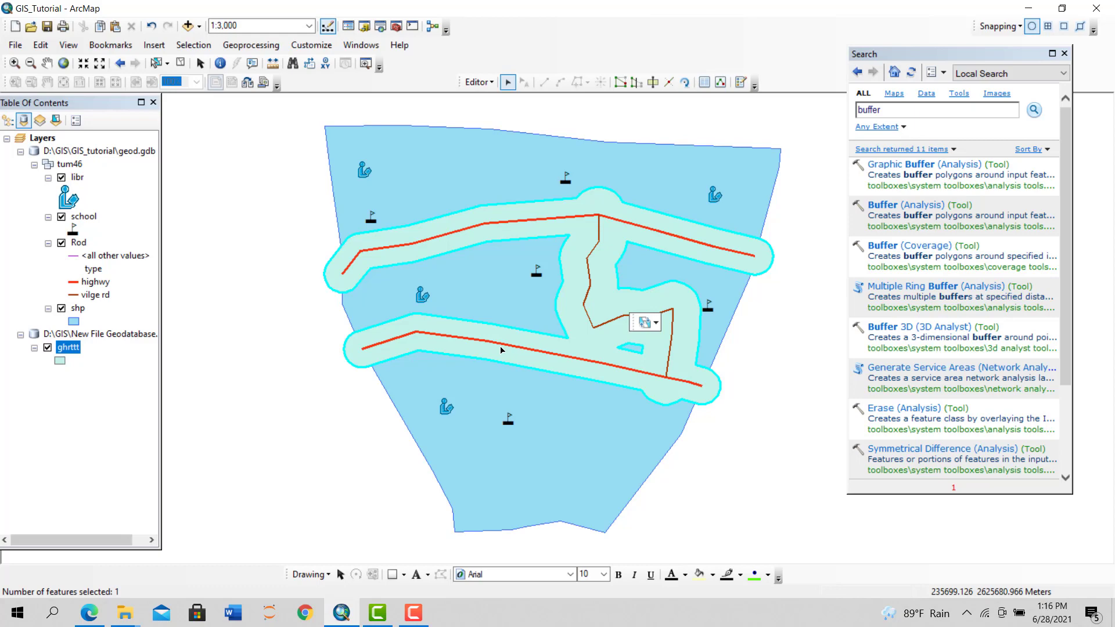
mouse_move(503, 346)
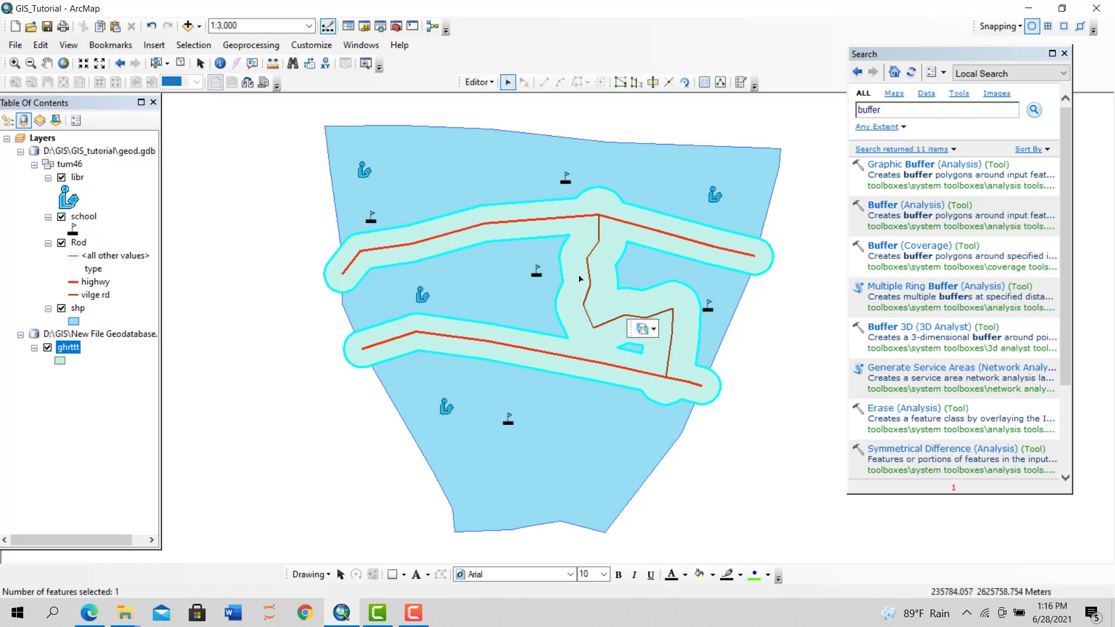
mouse_move(537, 277)
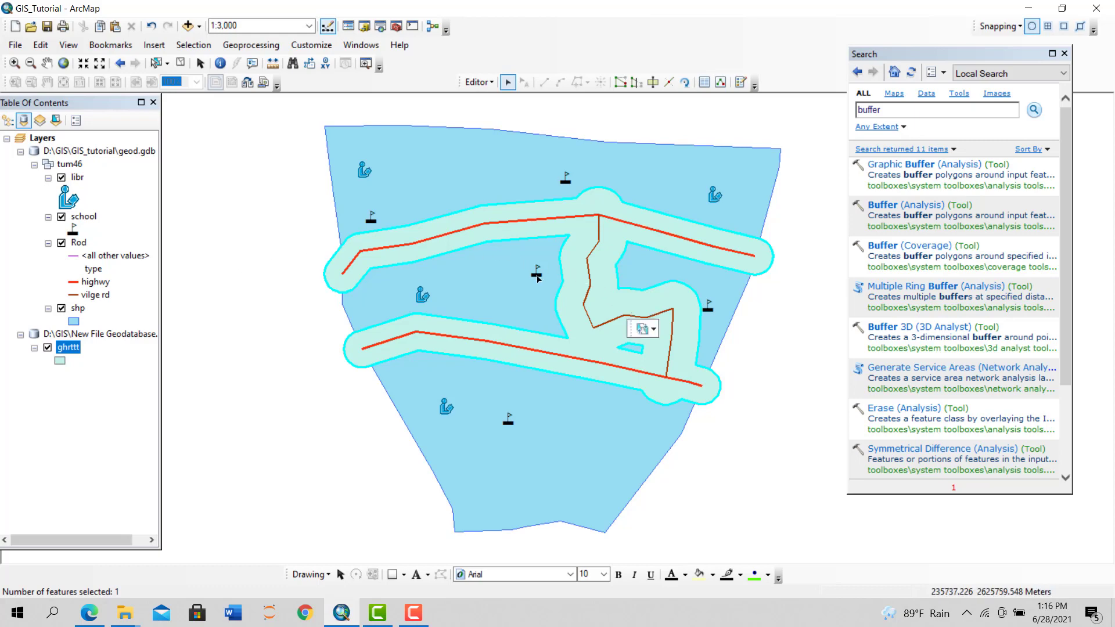
mouse_move(66, 324)
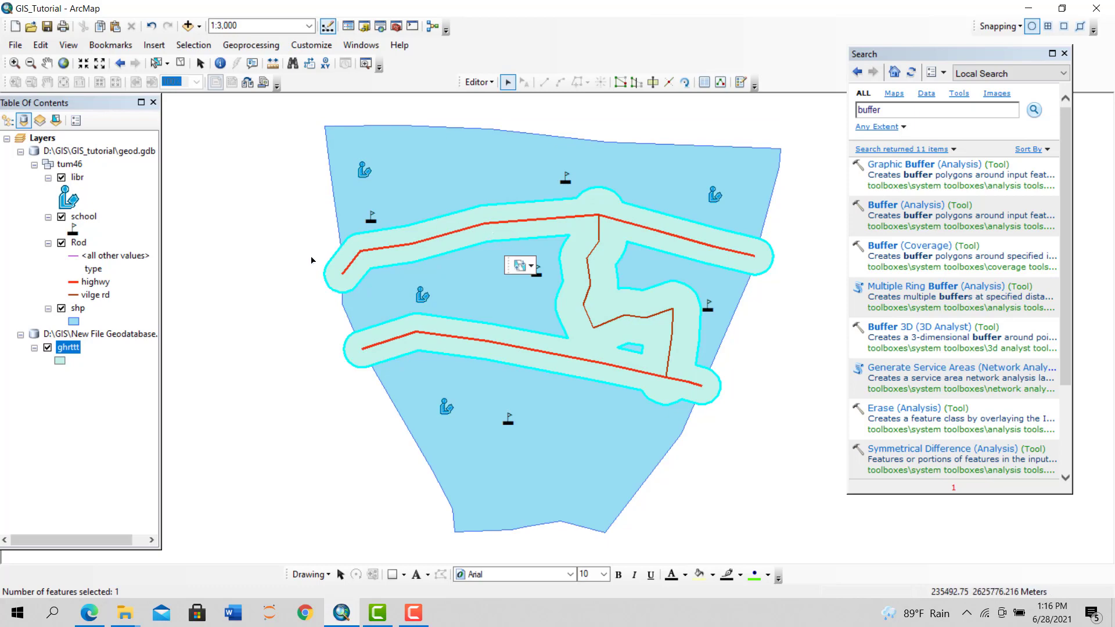
mouse_move(358, 265)
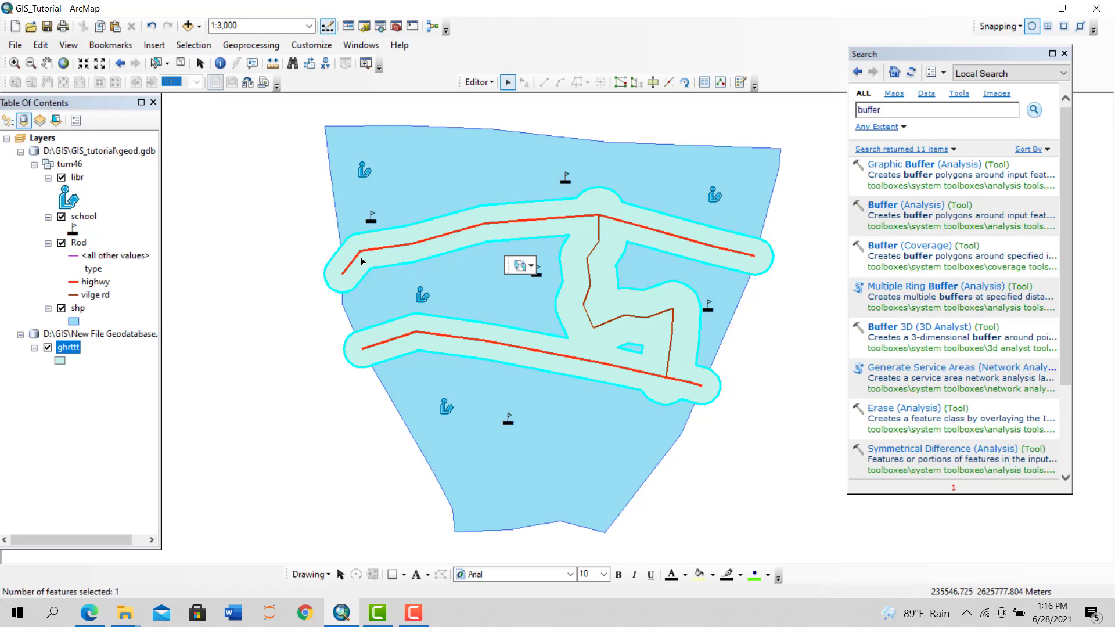
Remove the ghrttt layer and select Multiple Ring Buffer under Proximity
right_click(67, 348)
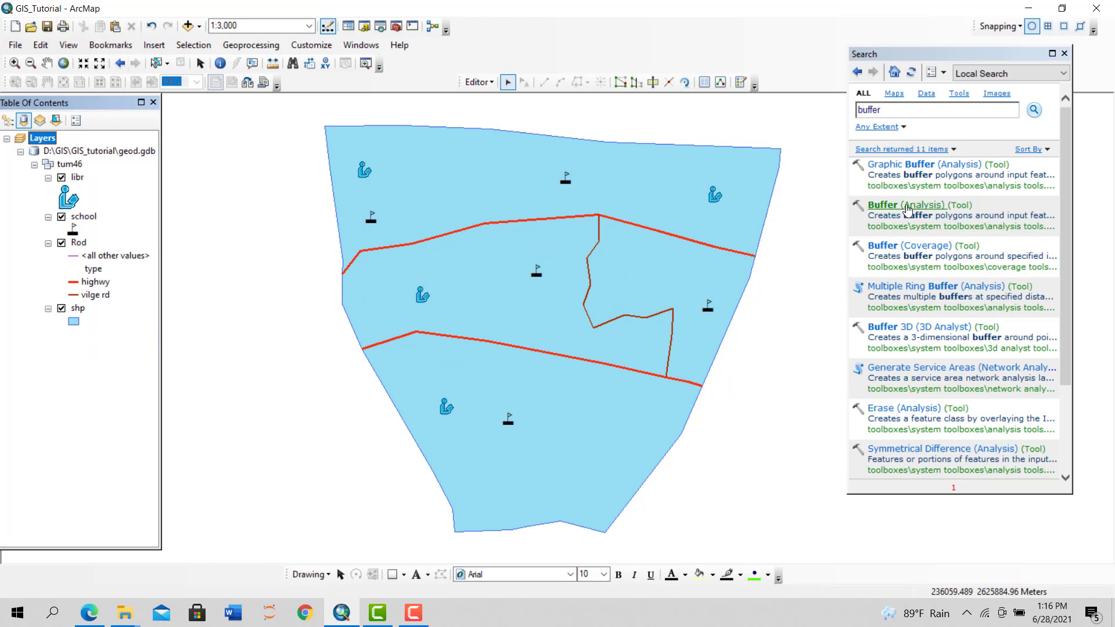
mouse_move(919, 208)
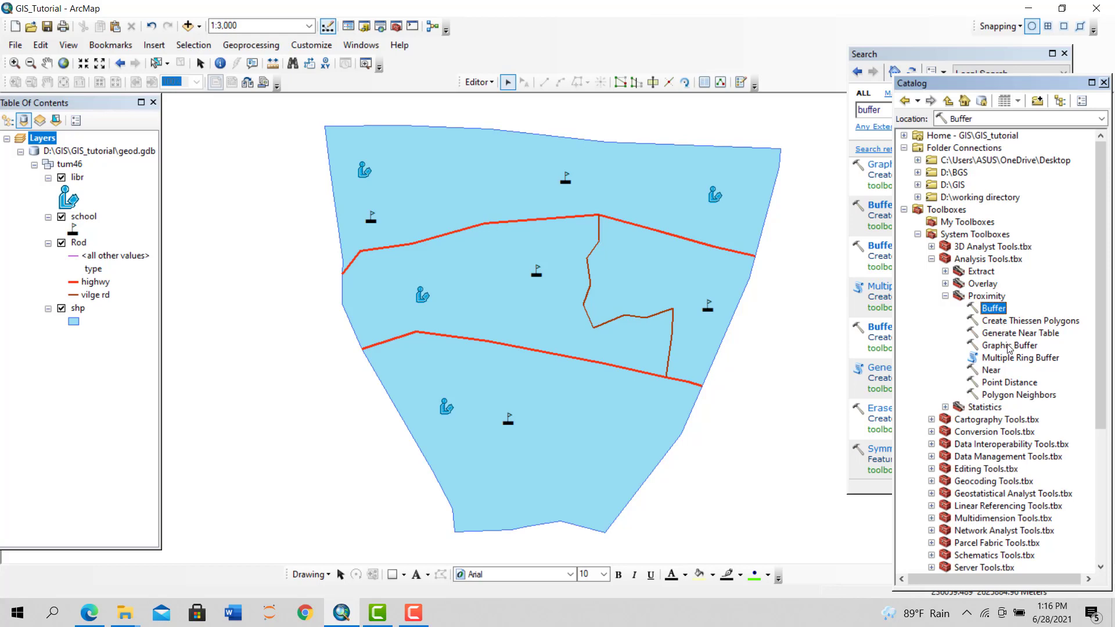
left_click(1024, 358)
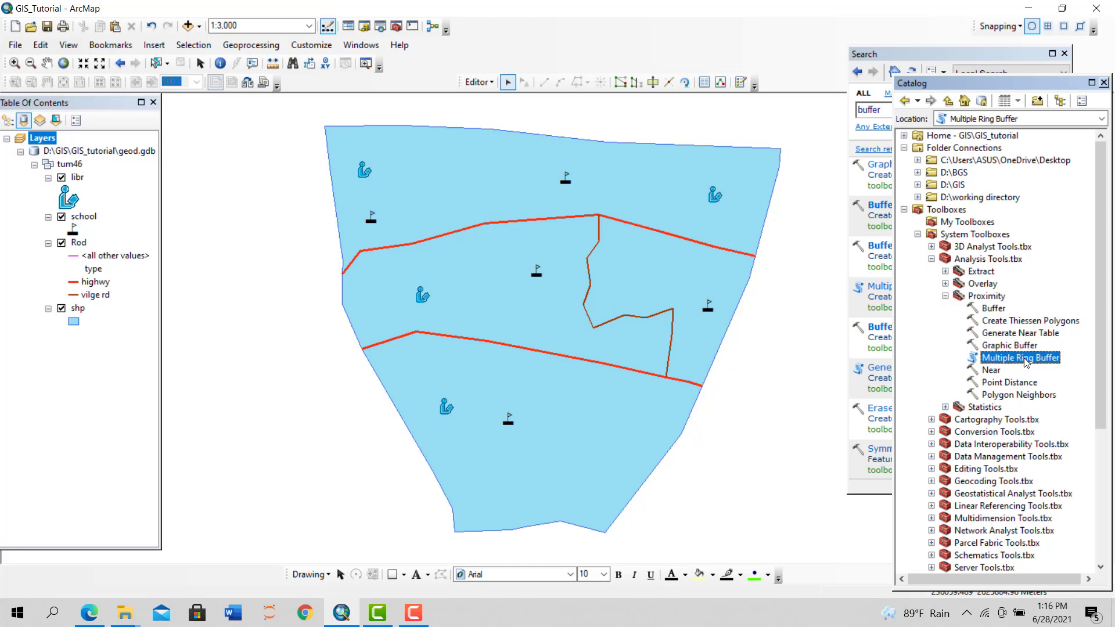
Set up Multiple Ring Buffer on Rod, output 'ghryh', with rings at 10, 20 and 30
double_click(1022, 358)
type("gh")
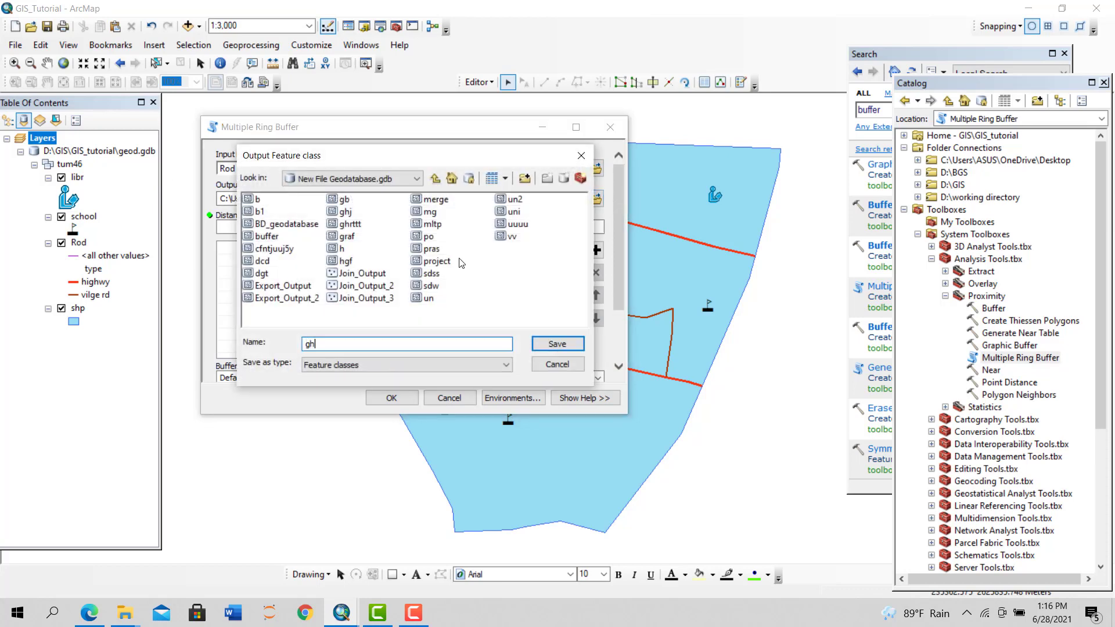
left_click(557, 343)
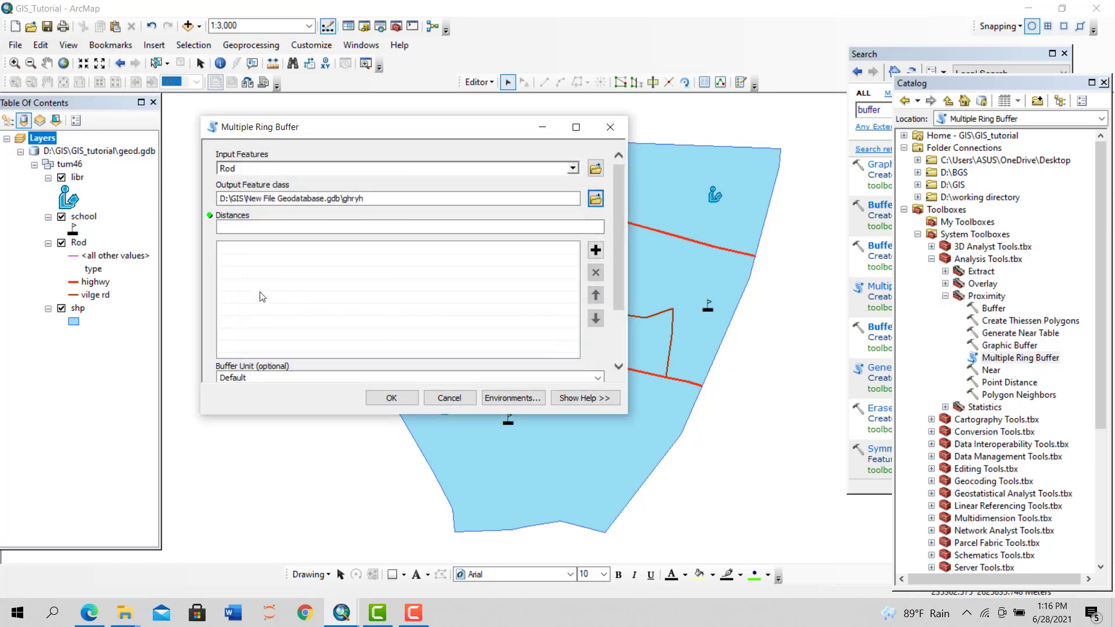
left_click(408, 226)
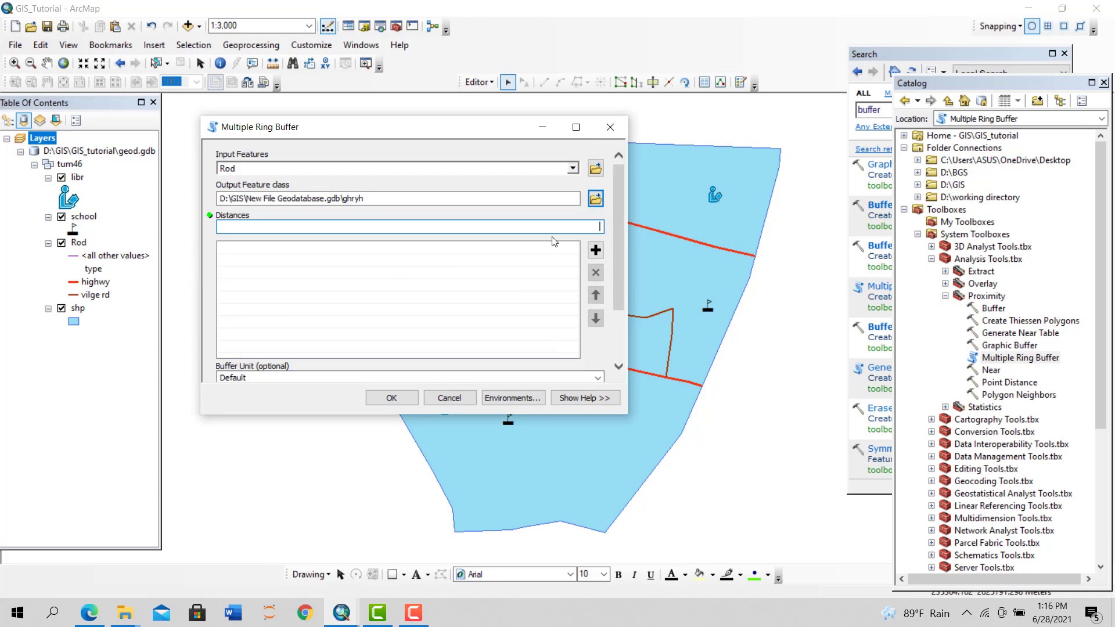
type("10")
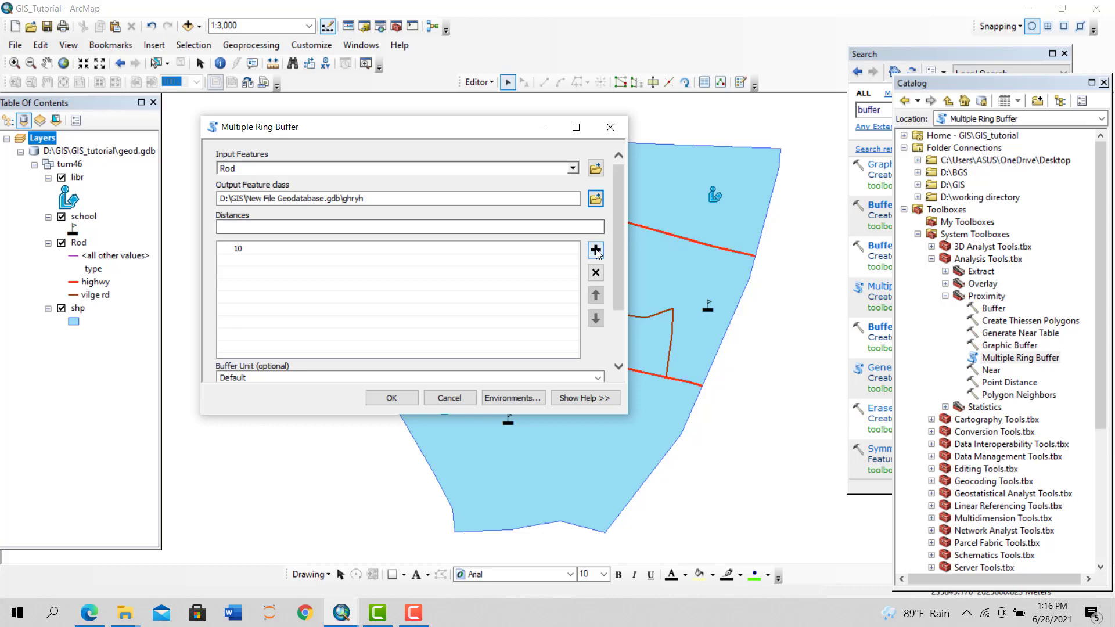
type("20")
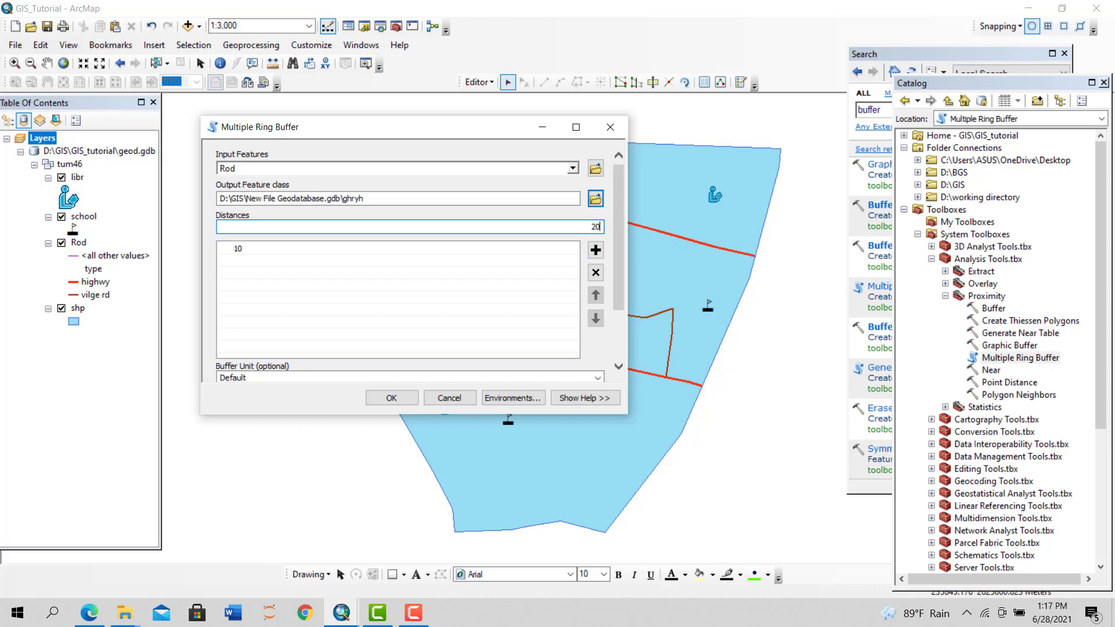
left_click(595, 250)
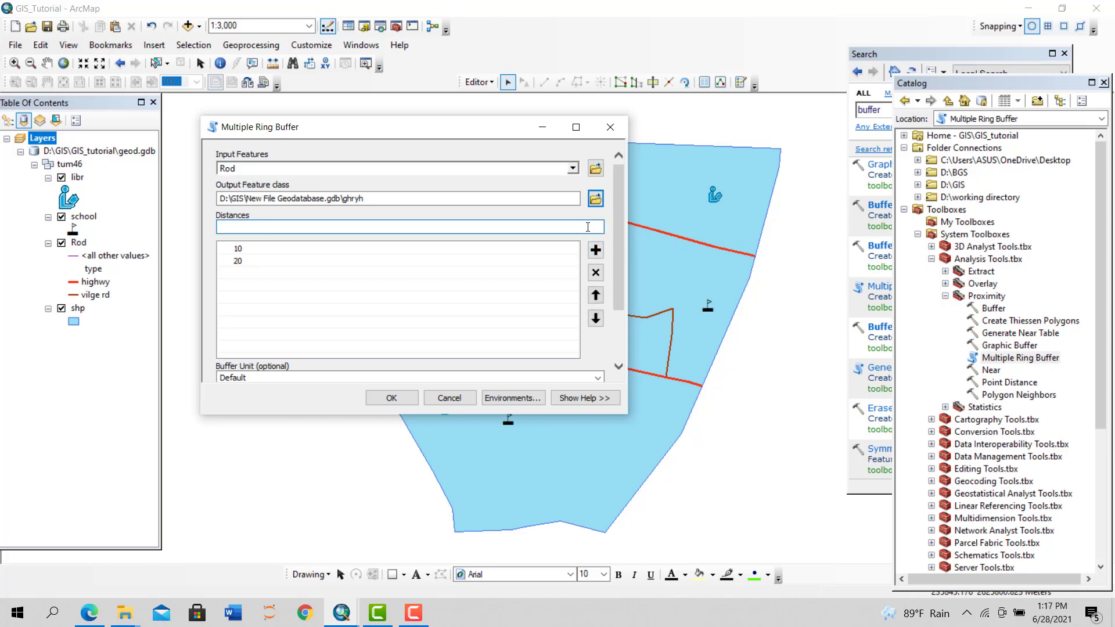
type("30")
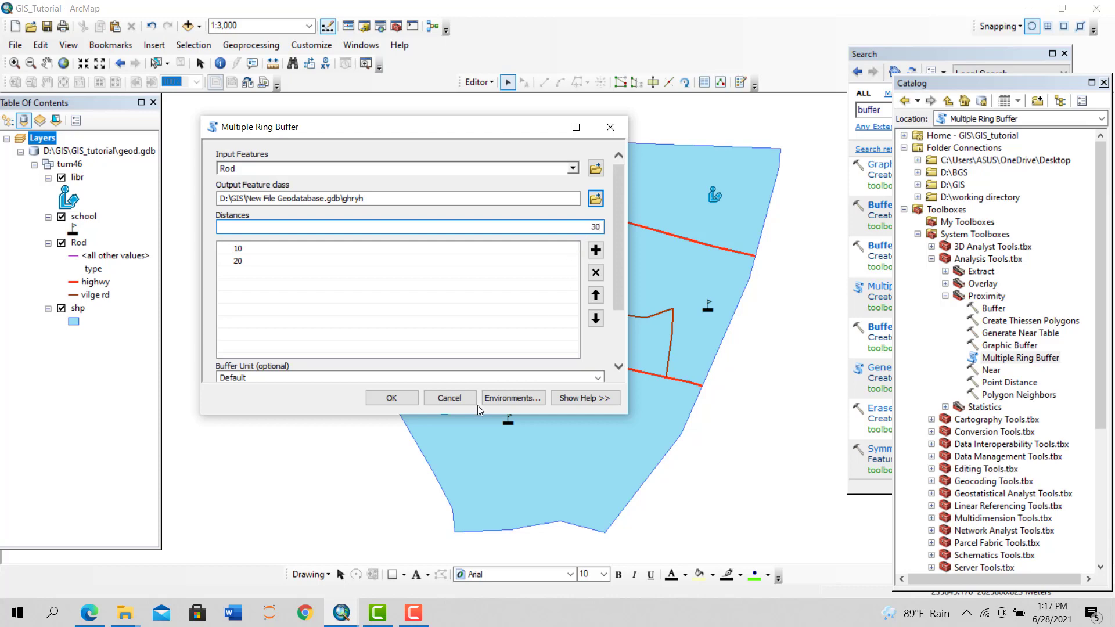
left_click(595, 250)
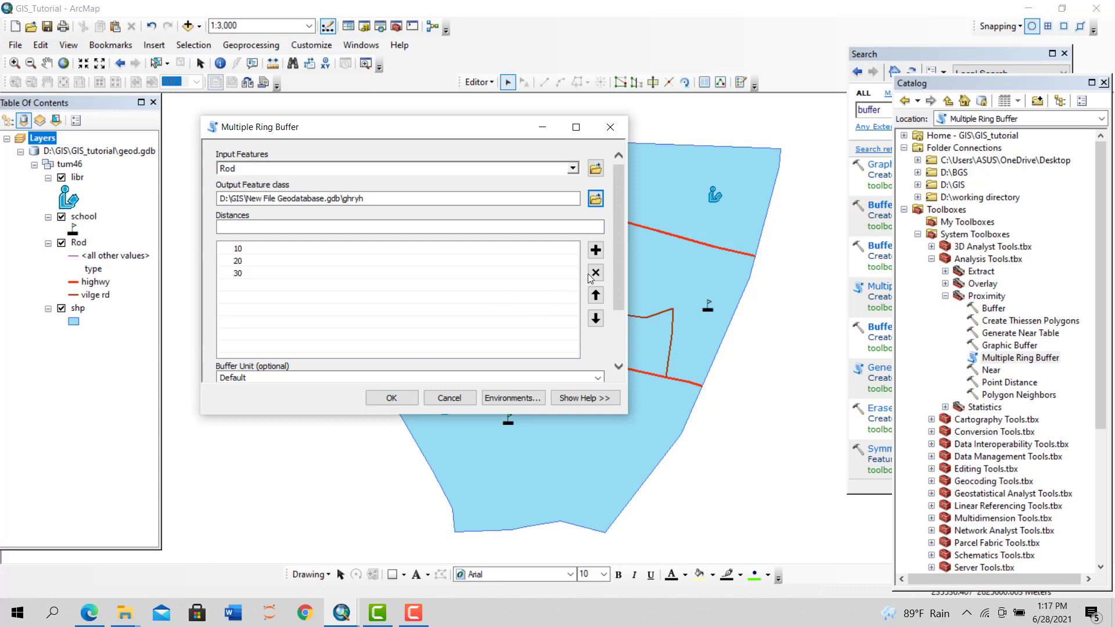
scroll("down", 3)
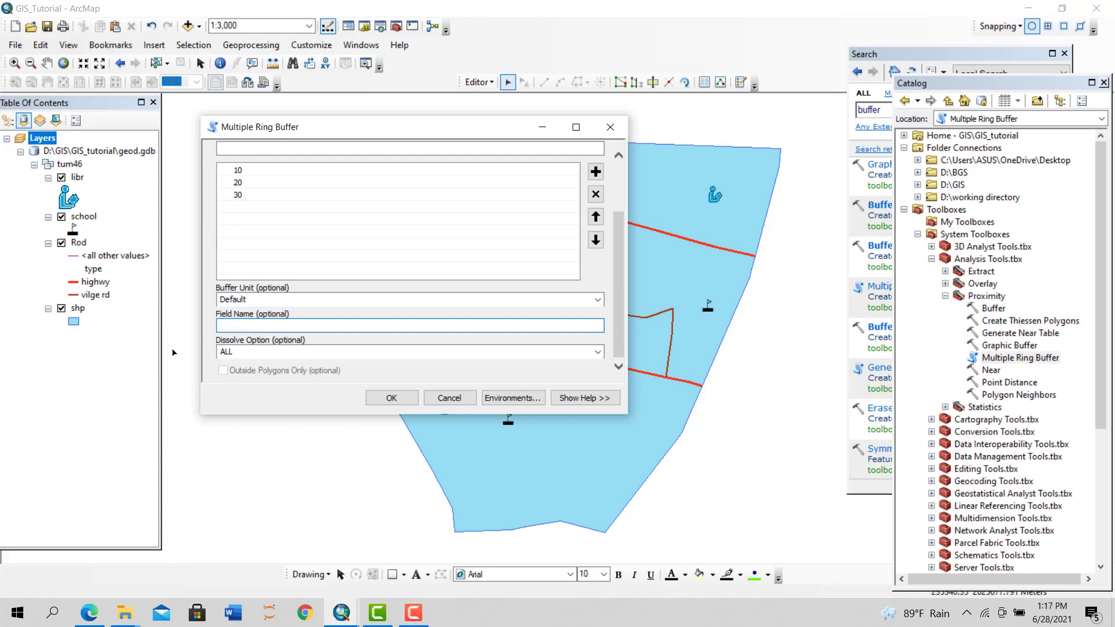
mouse_move(550, 313)
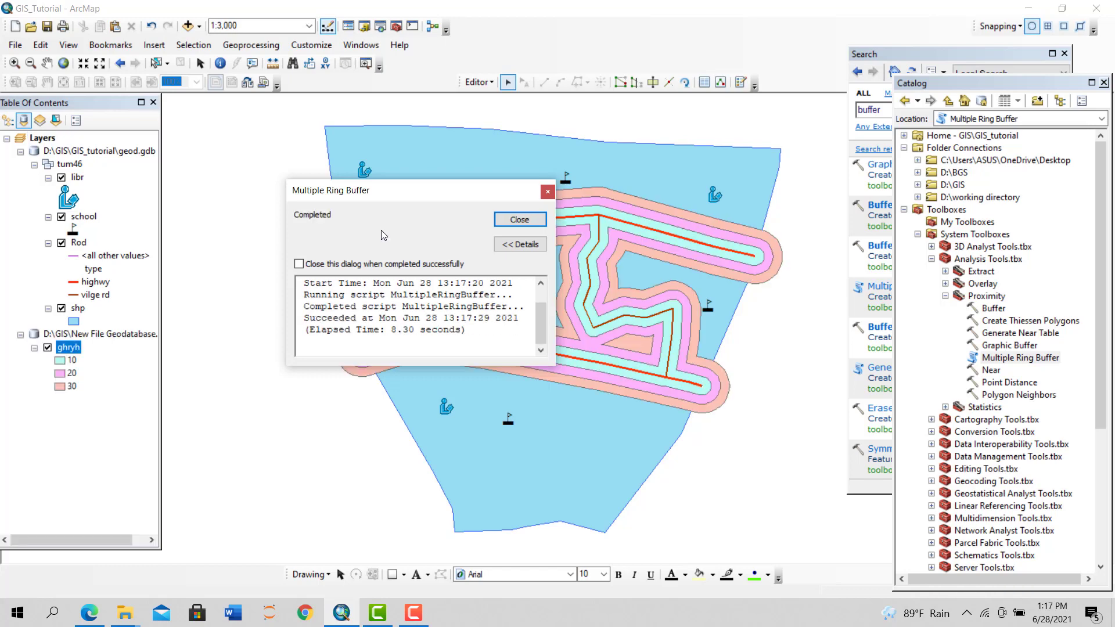
Close the report, inspect the 20 and 30 ring classes, and select the outer ring
left_click(519, 219)
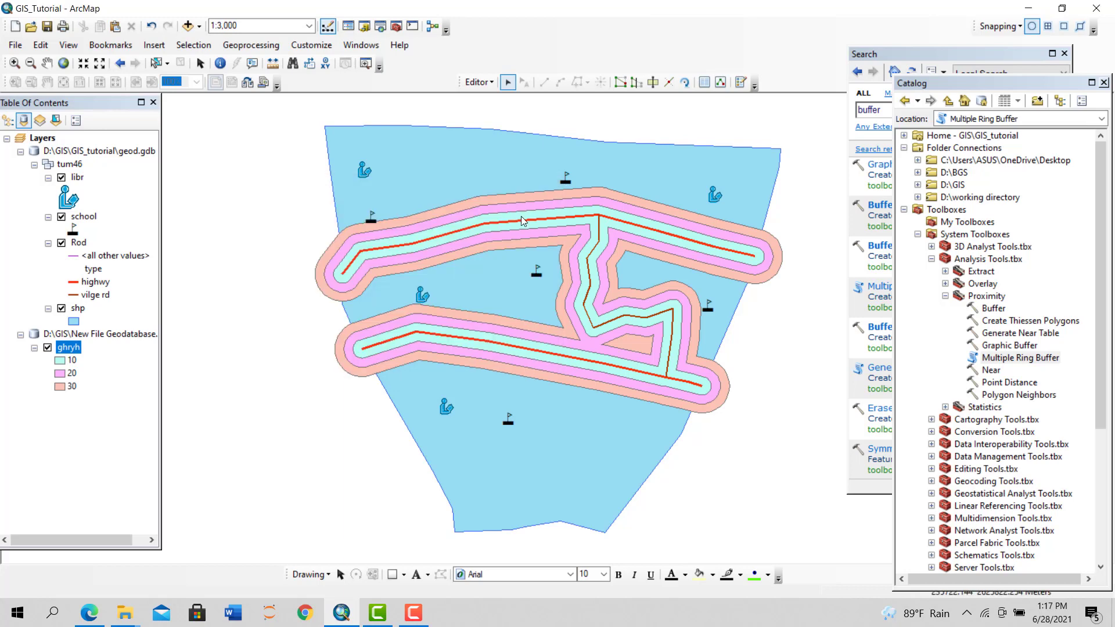
mouse_move(77, 370)
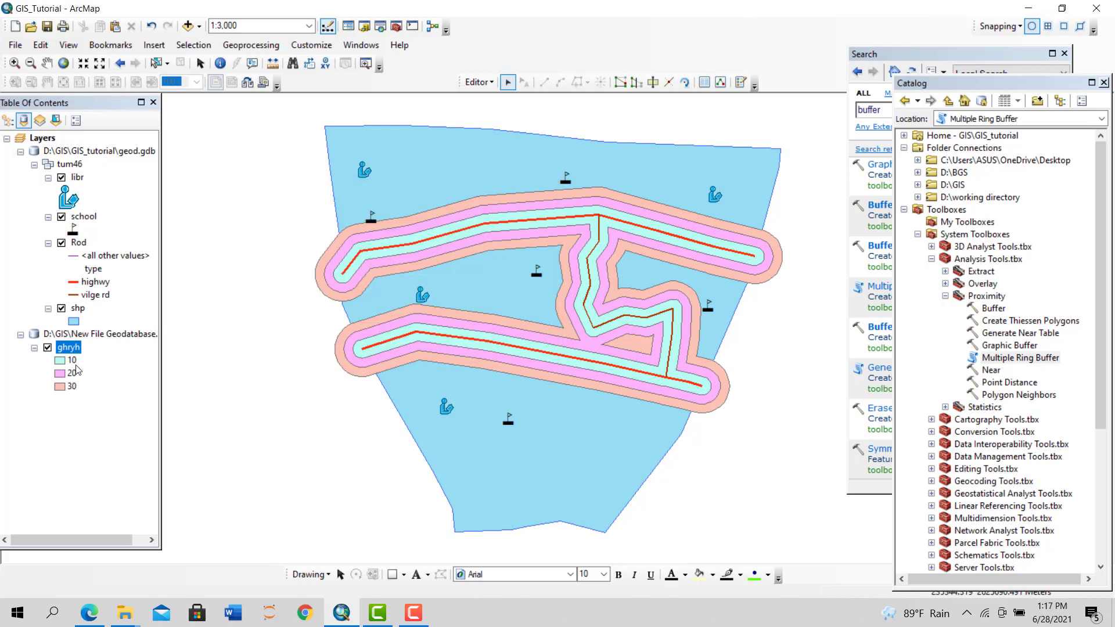
left_click(71, 373)
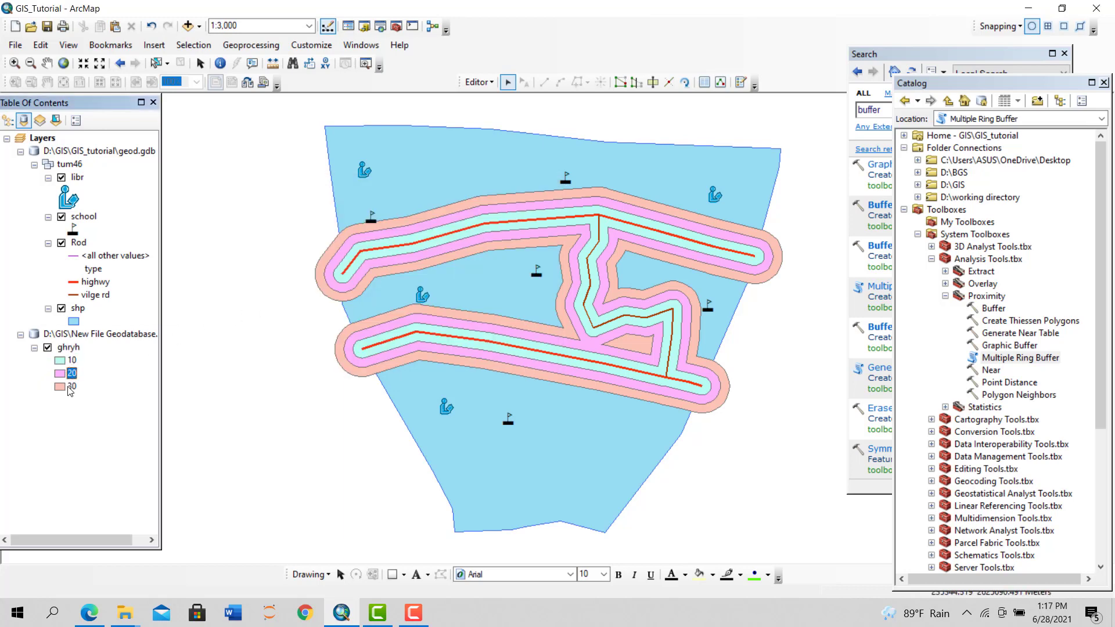
left_click(71, 386)
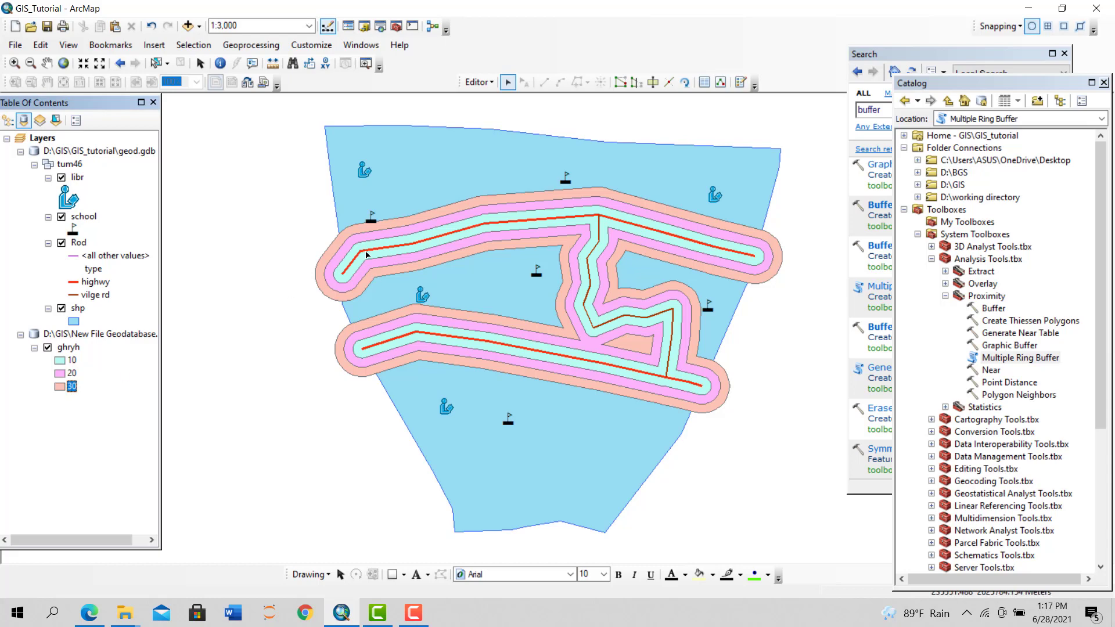
left_click(348, 254)
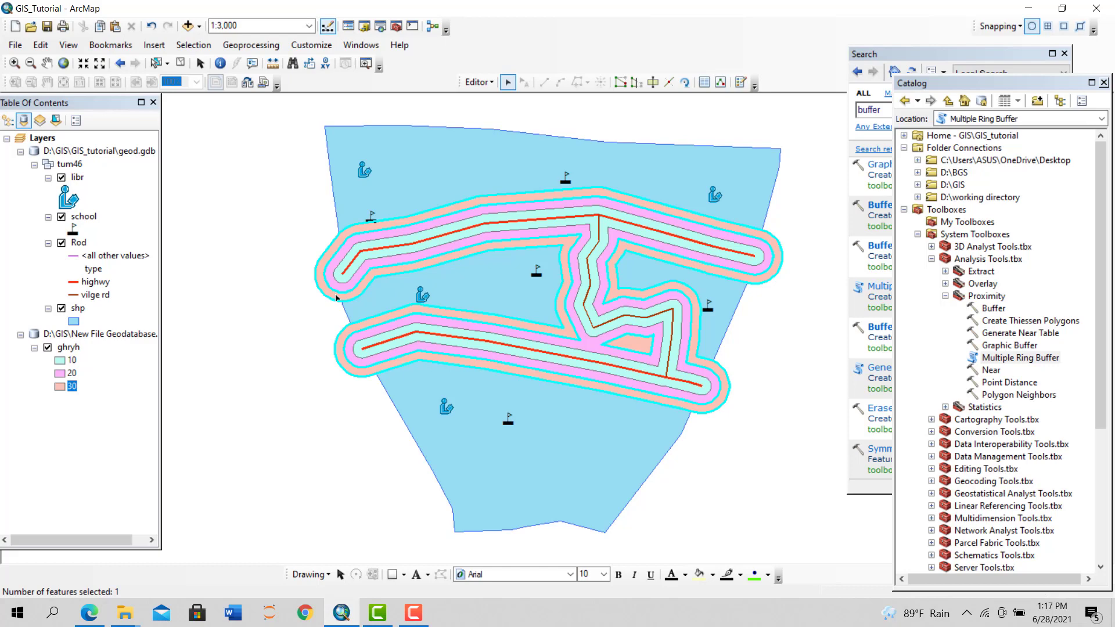
mouse_move(336, 300)
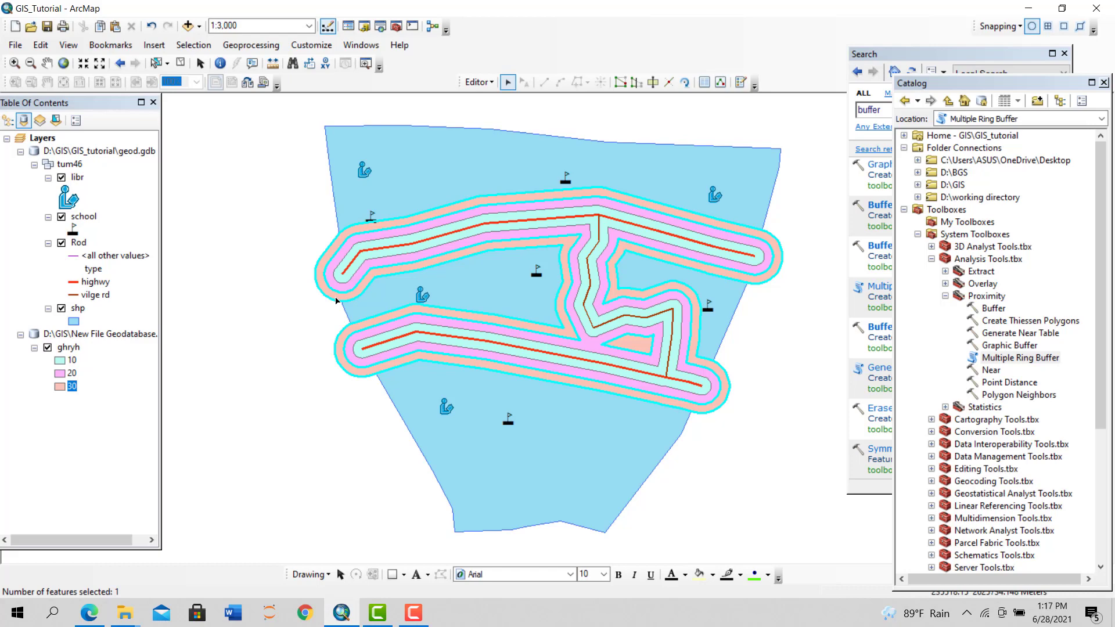
mouse_move(469, 412)
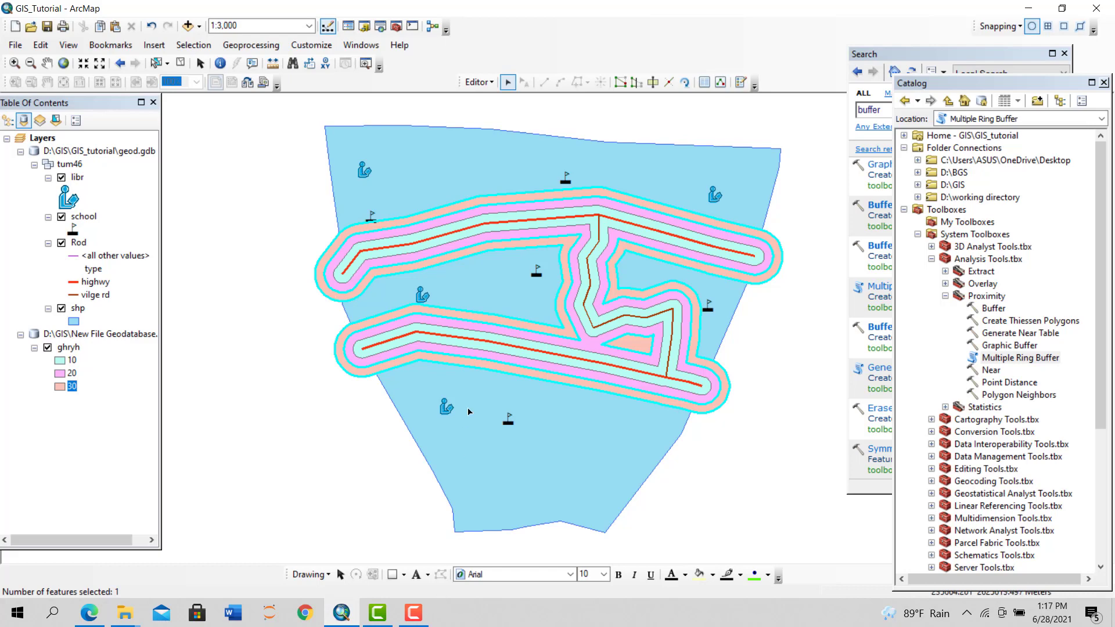